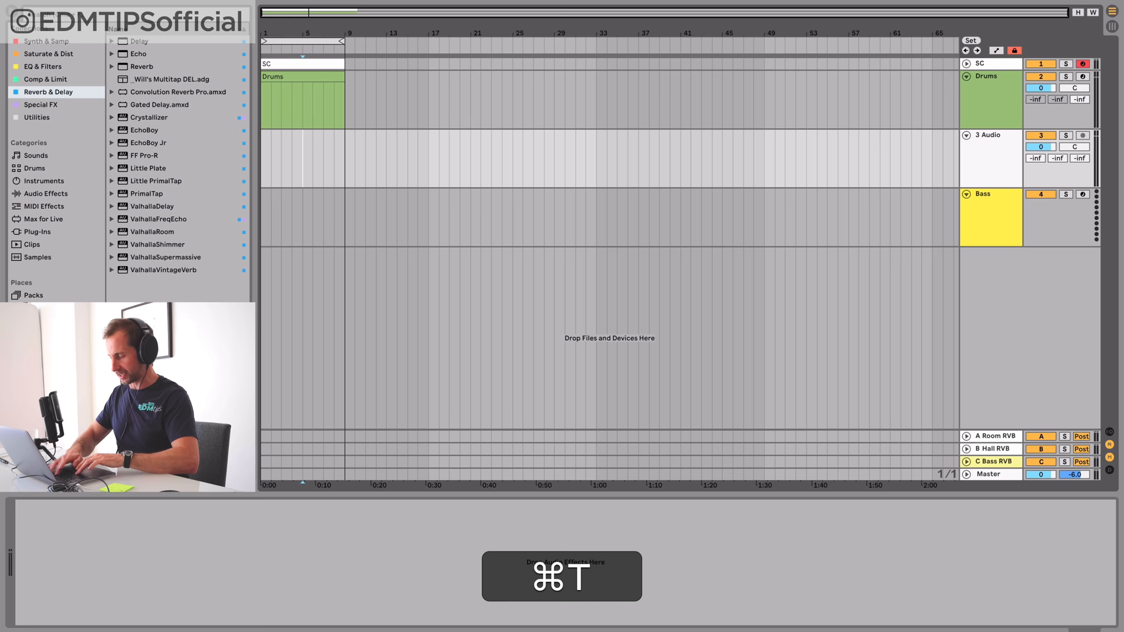
Insert a new audio track above Drums to hold the Kick sample
{"action": "key", "text": "cmd+t"}
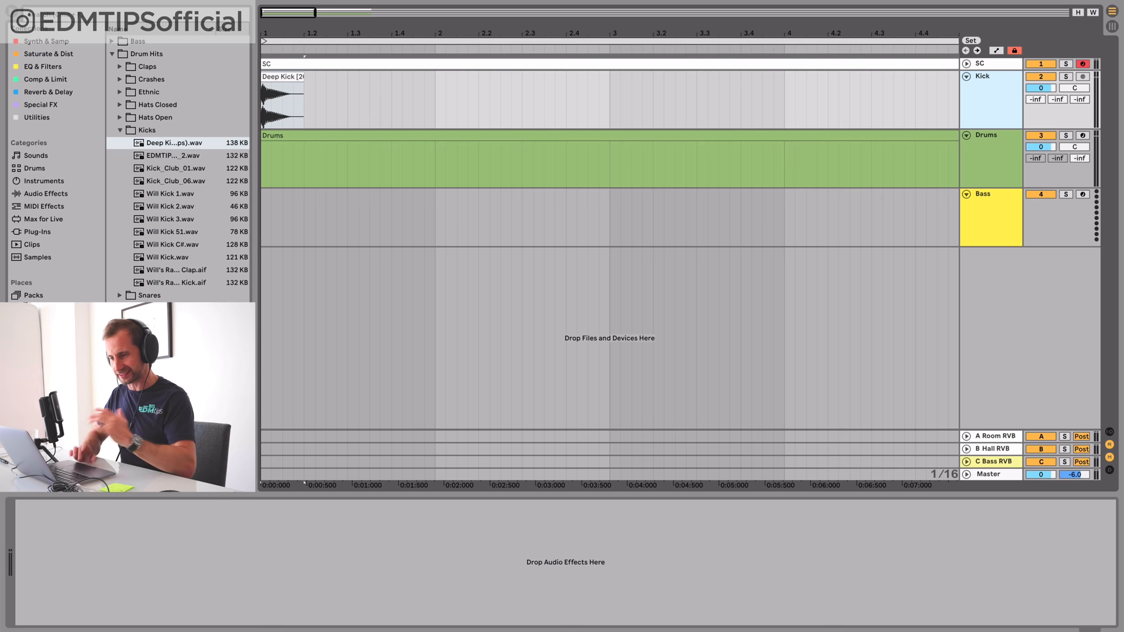
Add an EQ Eight from EQ & Filters, then a Compressor from Comp & Limit, to the Kick track
{"action": "left_click", "coordinate": [43, 66]}
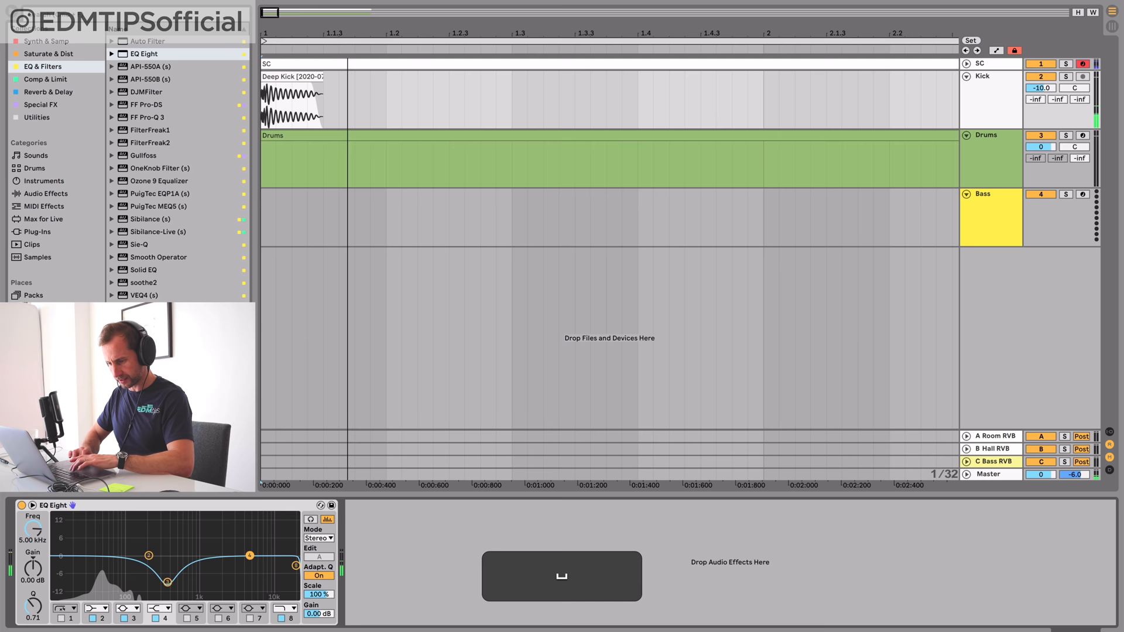
{"action": "left_click", "coordinate": [45, 79]}
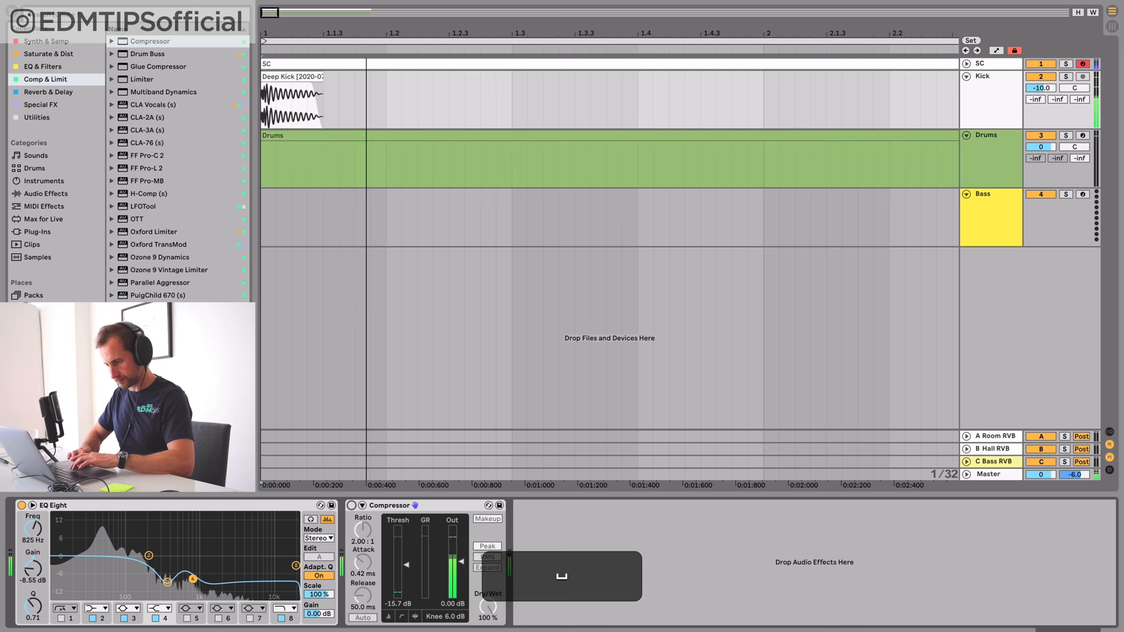
Duplicate the kick clip across the bars and load Serum from Synth & Samp onto the Bass track
{"action": "key", "text": "cmd+d"}
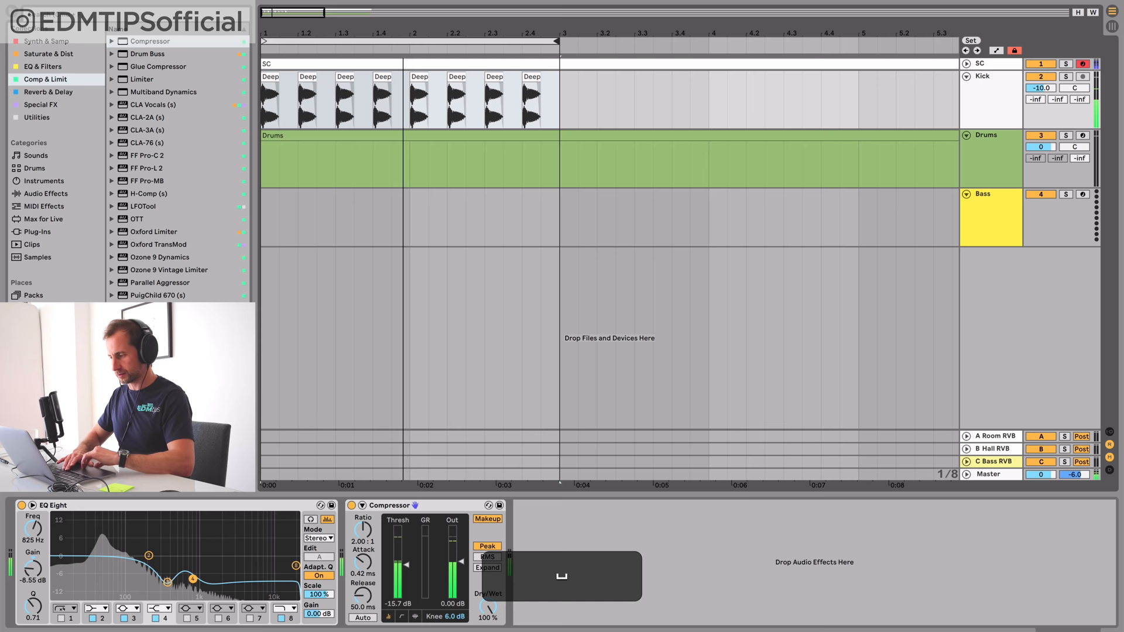
{"action": "left_click", "coordinate": [46, 181]}
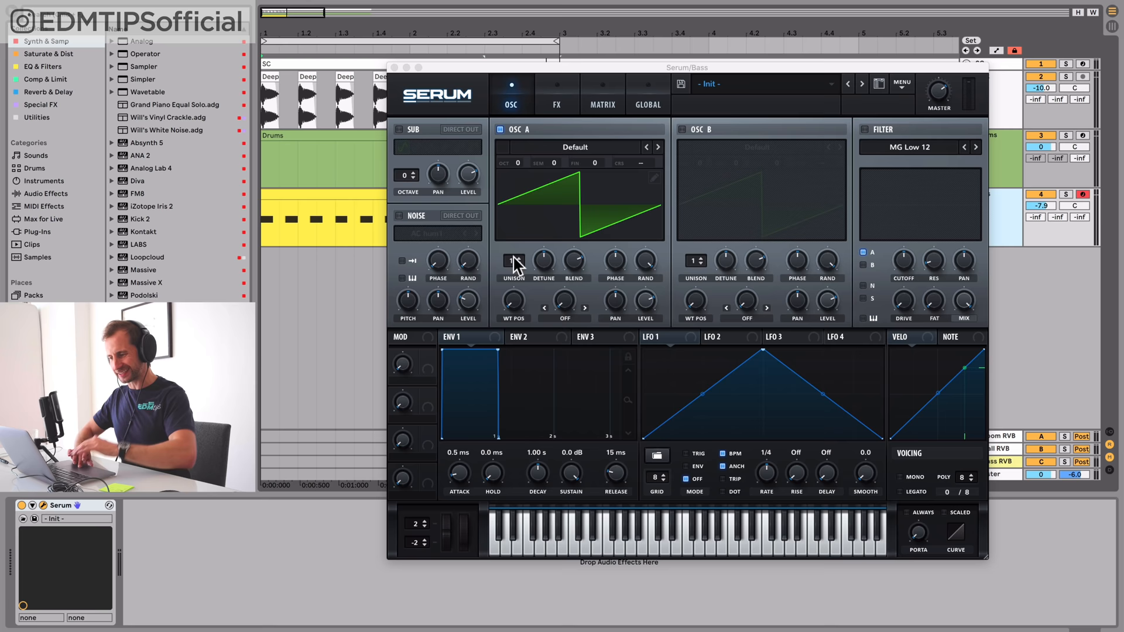
Give the Serum bass 6 unison voices and a low filter cutoff
{"action": "left_click", "coordinate": [657, 148]}
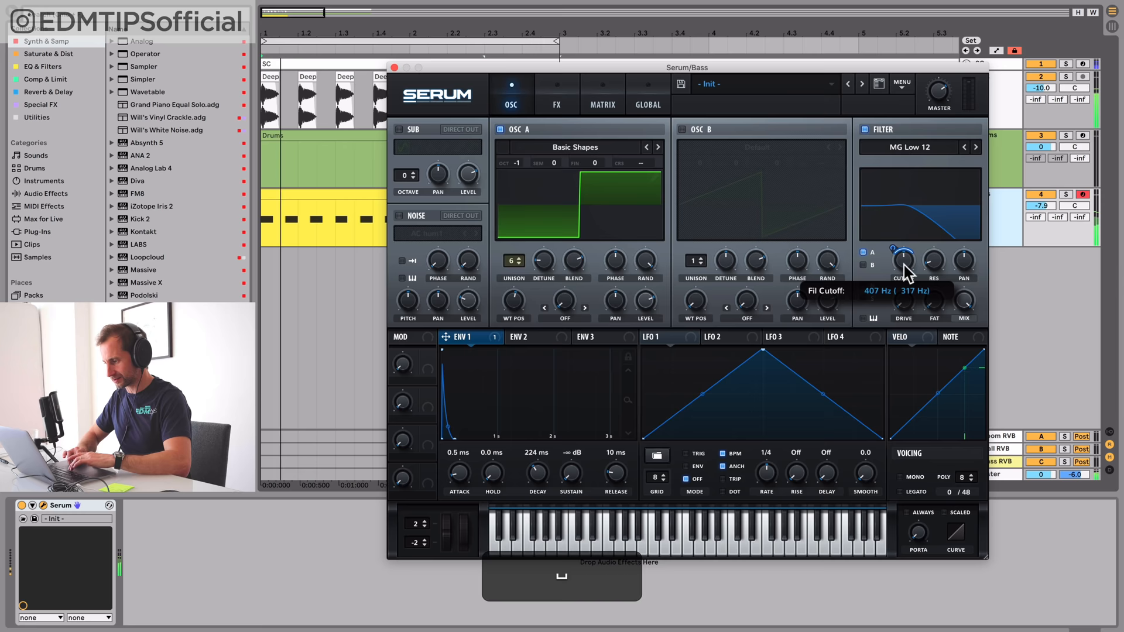
{"action": "left_click", "coordinate": [682, 129]}
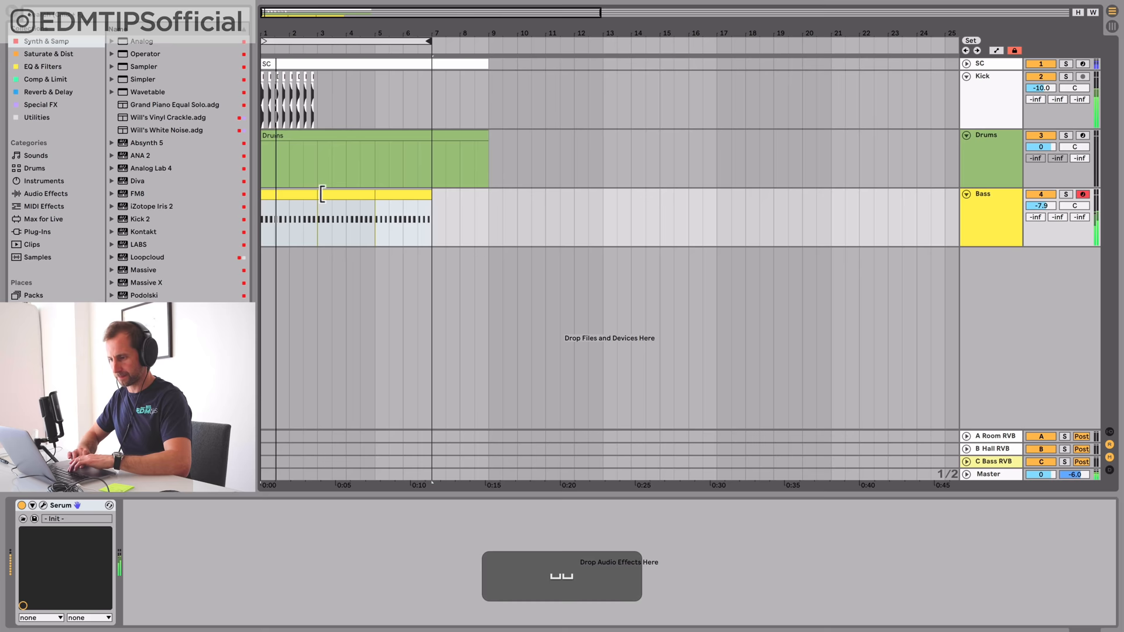
Edit and transpose the bass notes, then consolidate the clips into one eight-bar clip
{"action": "double_click", "coordinate": [358, 208]}
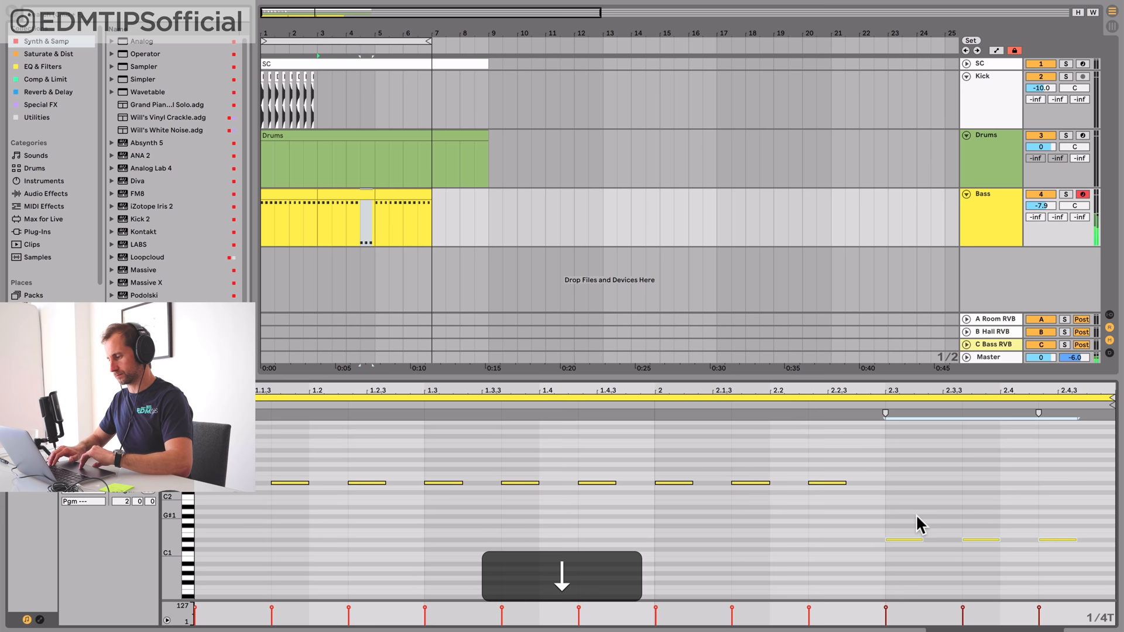
{"action": "left_click", "coordinate": [421, 197]}
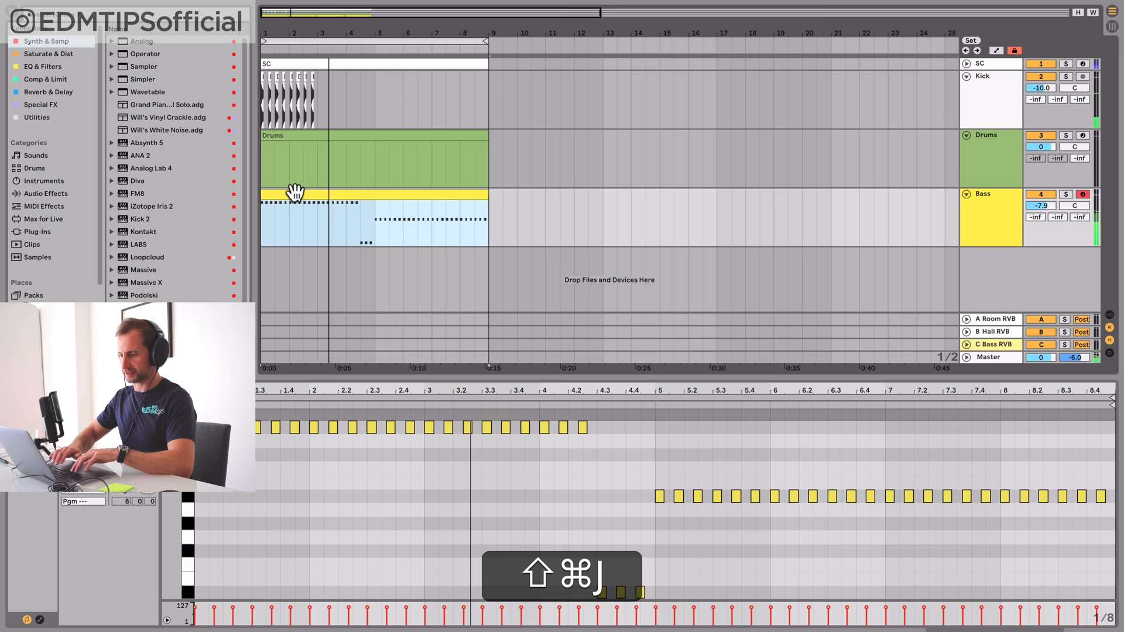
{"action": "key", "text": "shift+cmd+j"}
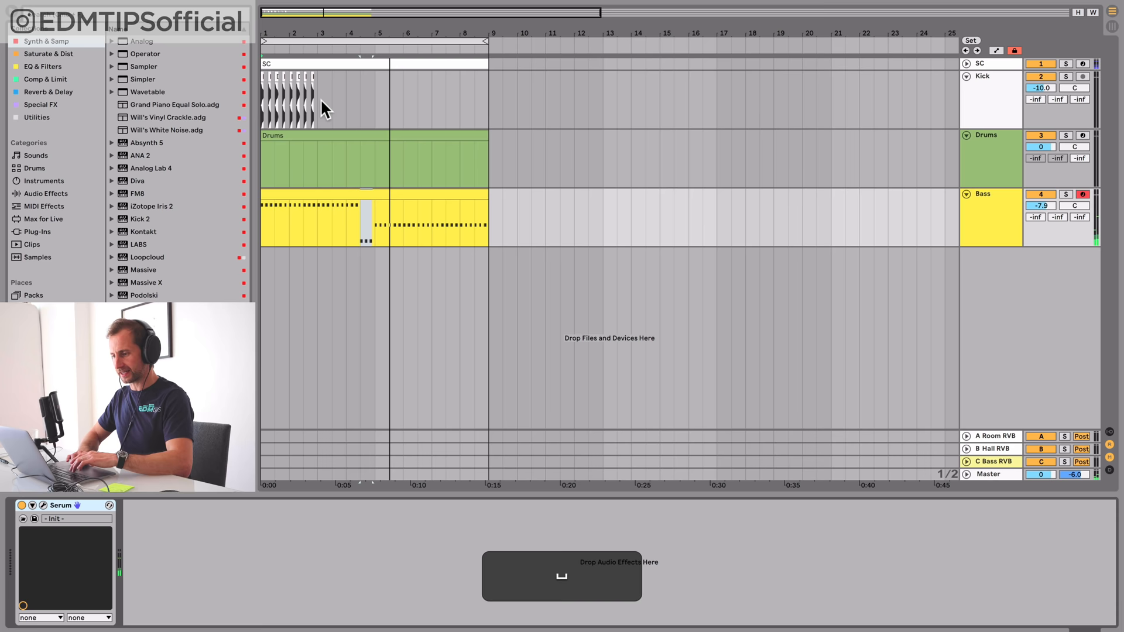
Show the Drums track's empty rack and preview clap samples in Samples > Drum Hits > Claps
{"action": "left_click", "coordinate": [989, 158]}
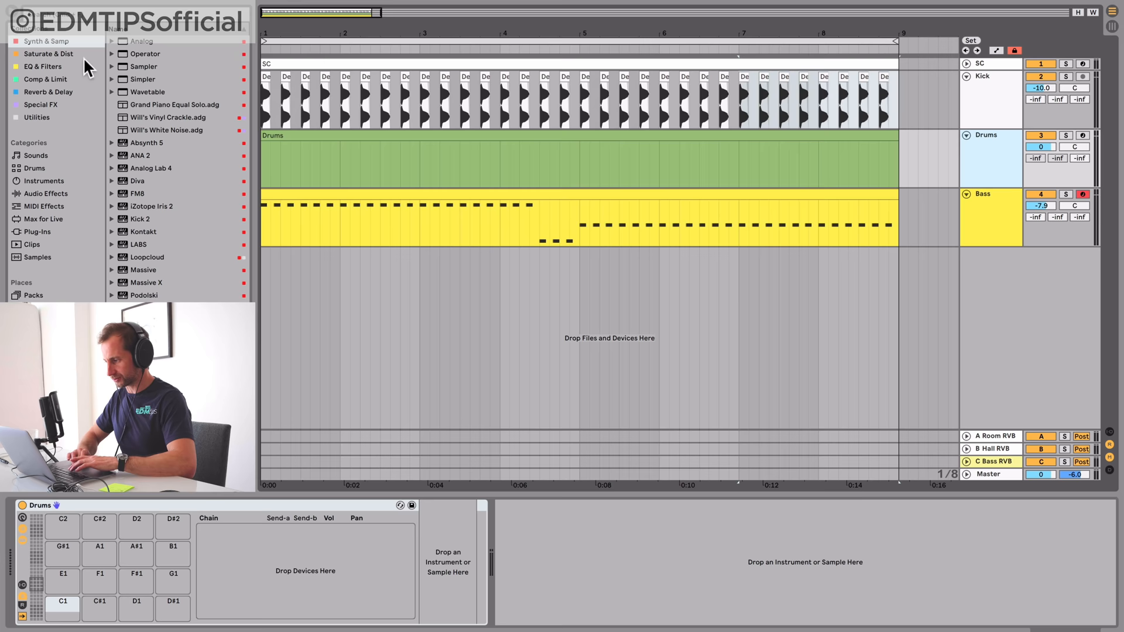
{"action": "left_click", "coordinate": [36, 257]}
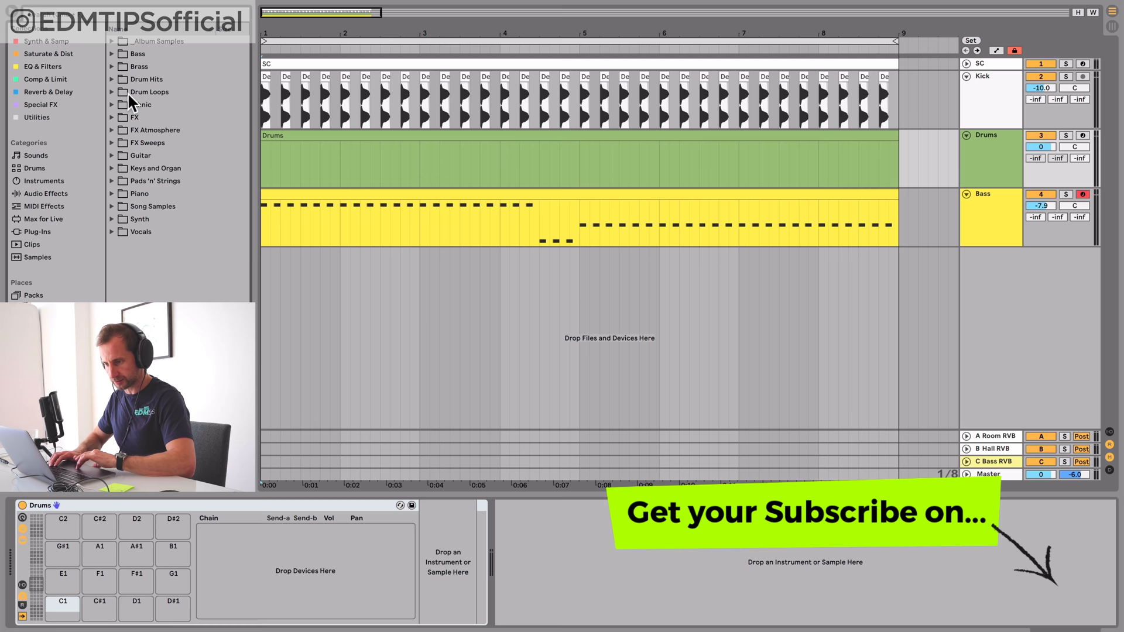
{"action": "left_click", "coordinate": [144, 79]}
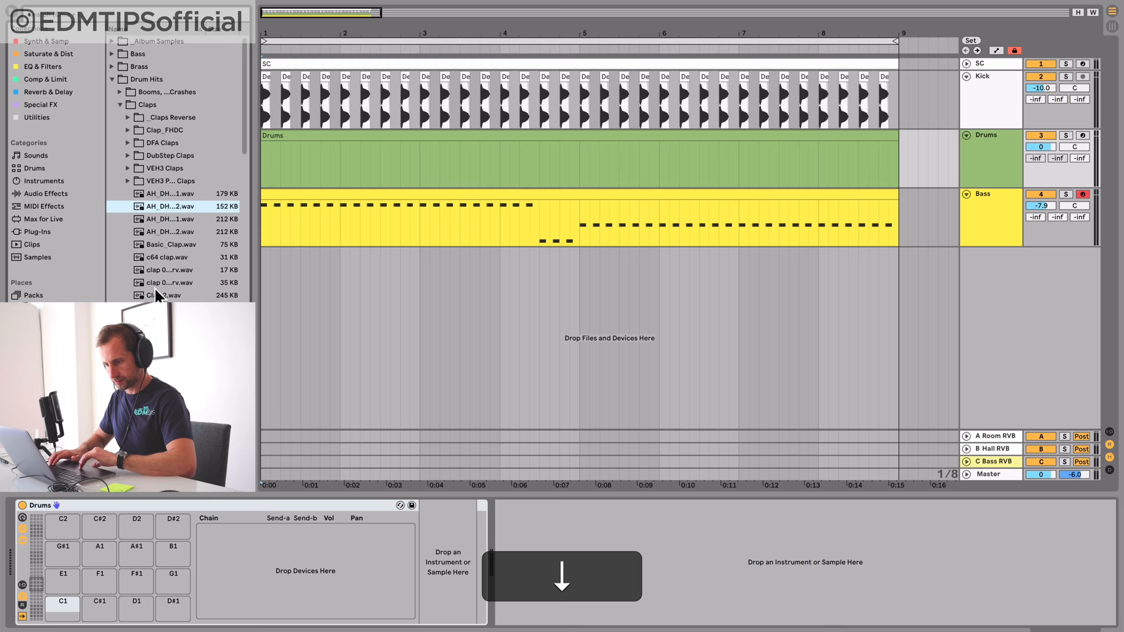
{"action": "mouse_move", "coordinate": [162, 206]}
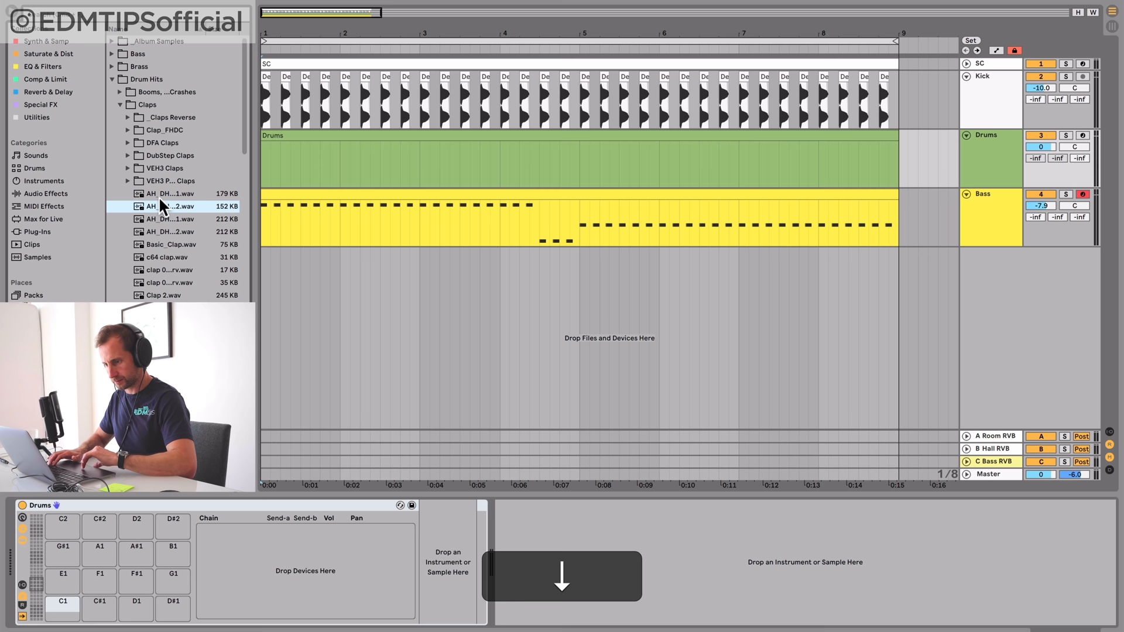
{"action": "left_click", "coordinate": [305, 136]}
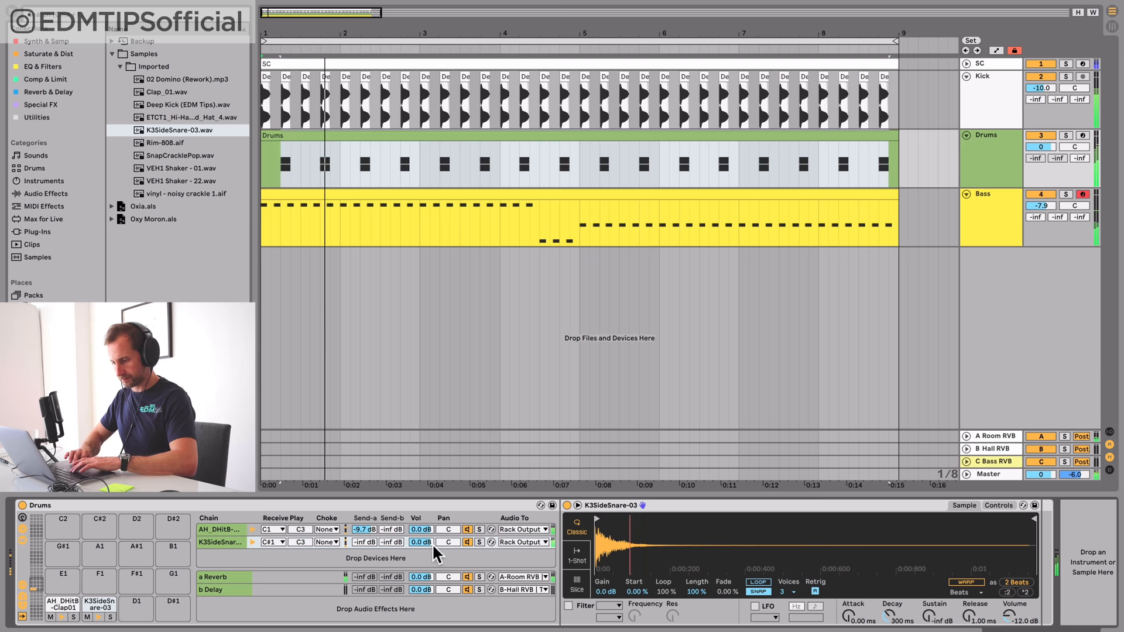
Check the K3SideSnare-03 chain in the Drum Rack's chain list
{"action": "left_click", "coordinate": [467, 541]}
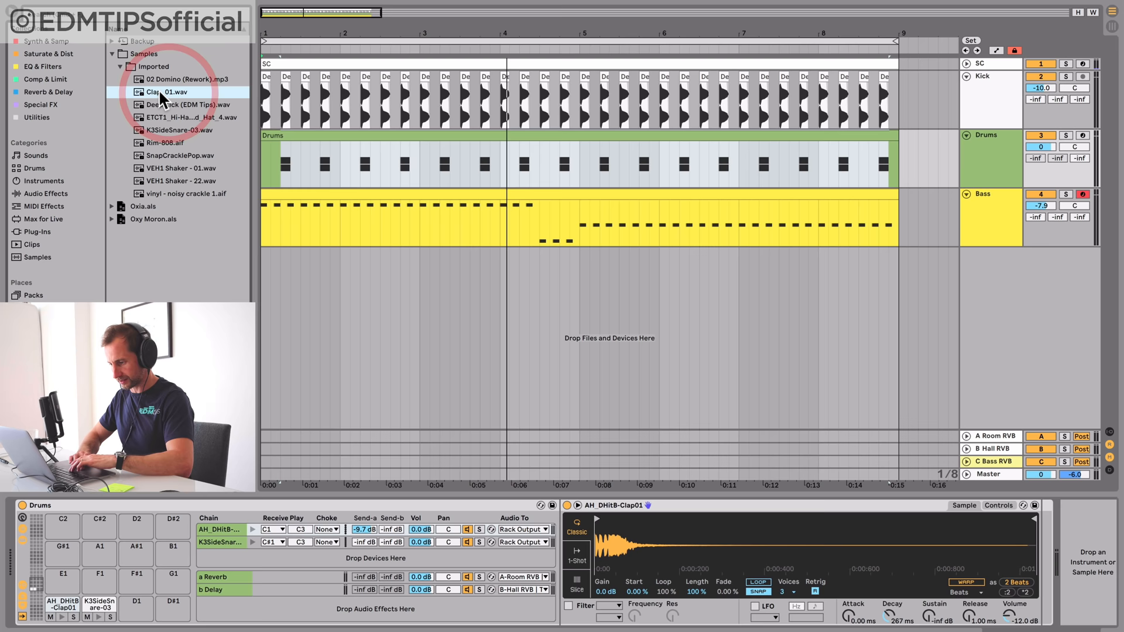
Preview Clap_01 in the browser before swapping it onto the clap pad
{"action": "left_click", "coordinate": [168, 91]}
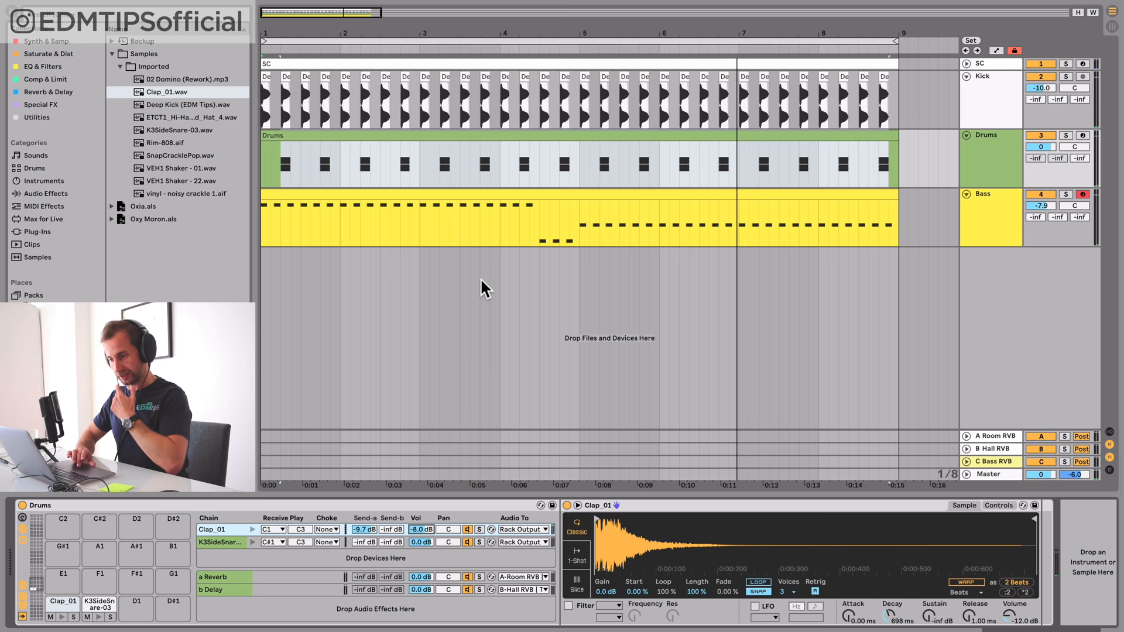
Audition the ETCT1 closed hat sample, then duplicate and nudge its first hits in the drum clip
{"action": "left_click", "coordinate": [180, 168]}
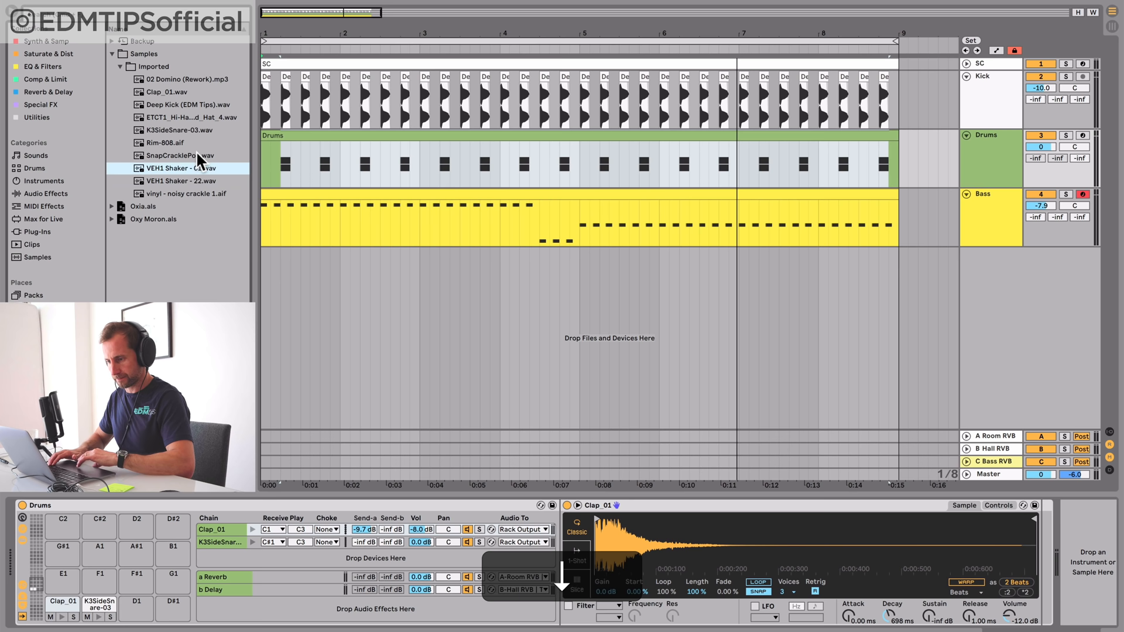
{"action": "left_click", "coordinate": [177, 117]}
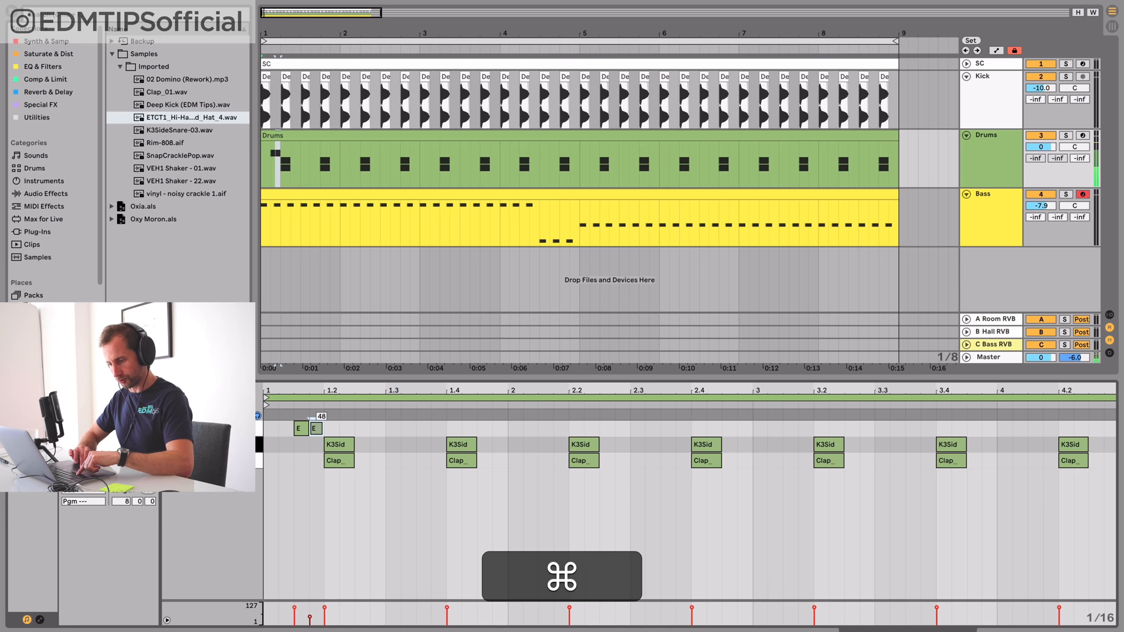
{"action": "key", "text": "space"}
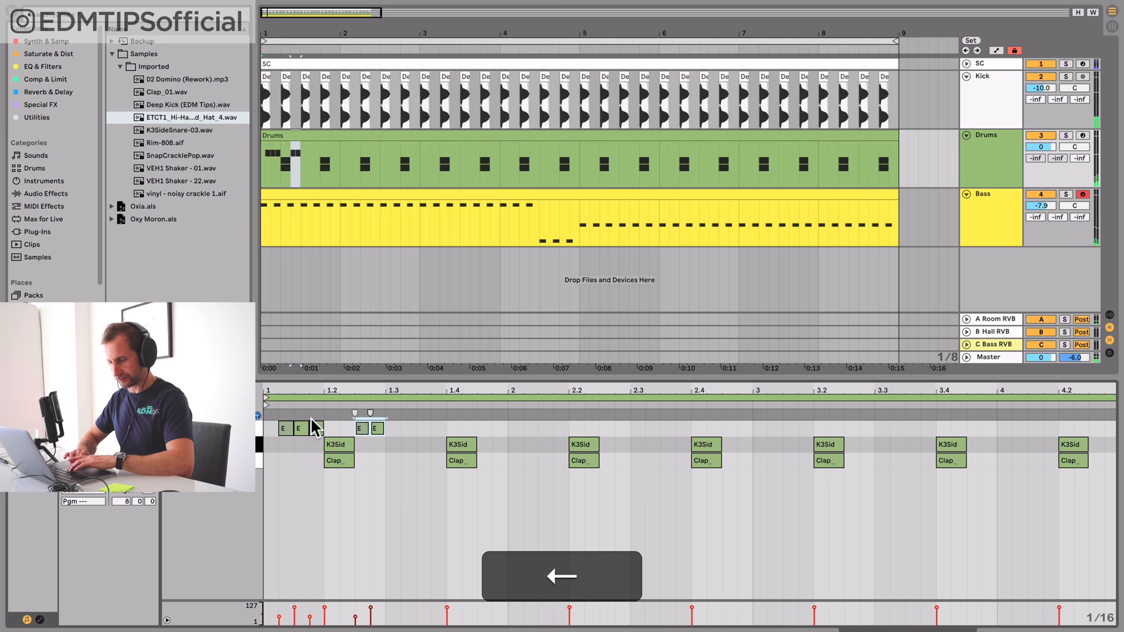
{"action": "key", "text": "cmd+d"}
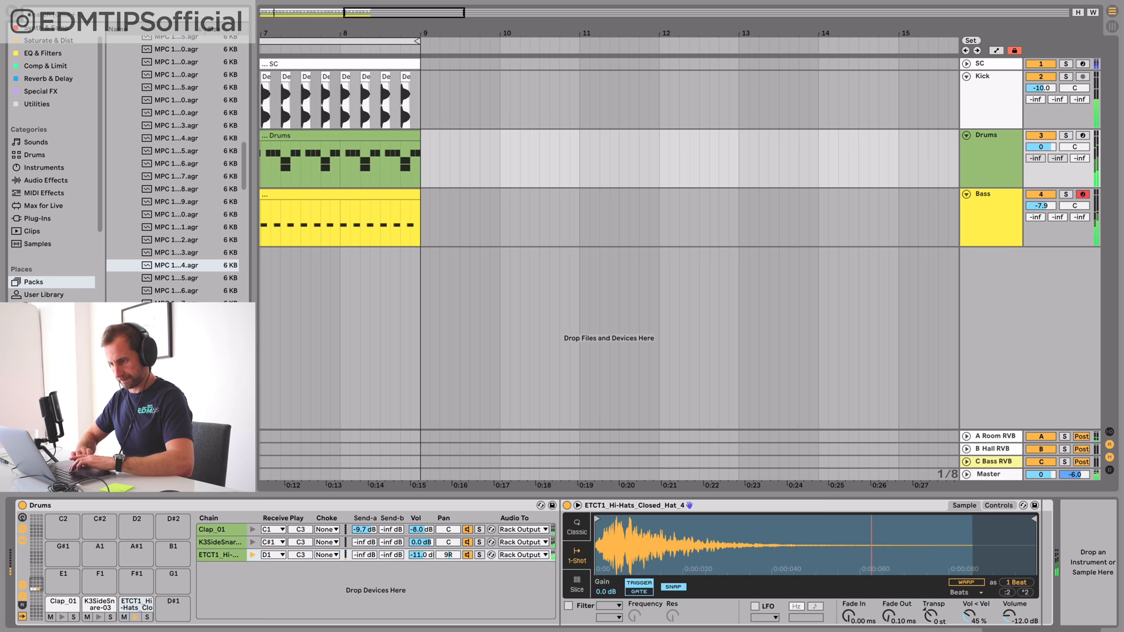
Undo a stray edit while extending the hi-hat pattern across the clip
{"action": "key", "text": "cmd+z"}
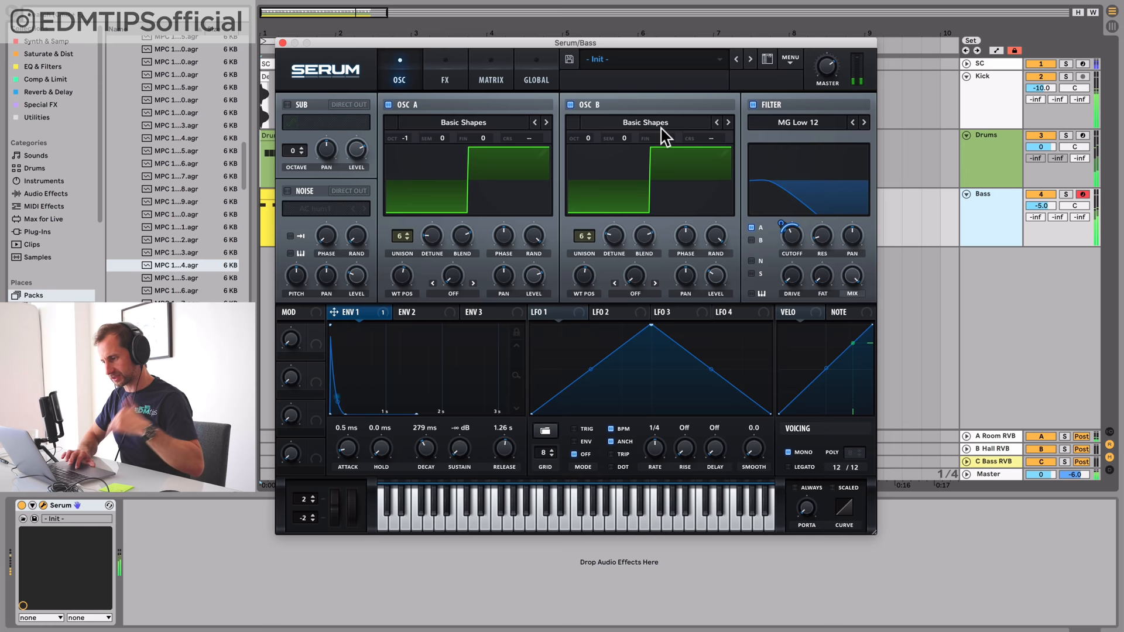
{"action": "mouse_move", "coordinate": [591, 147]}
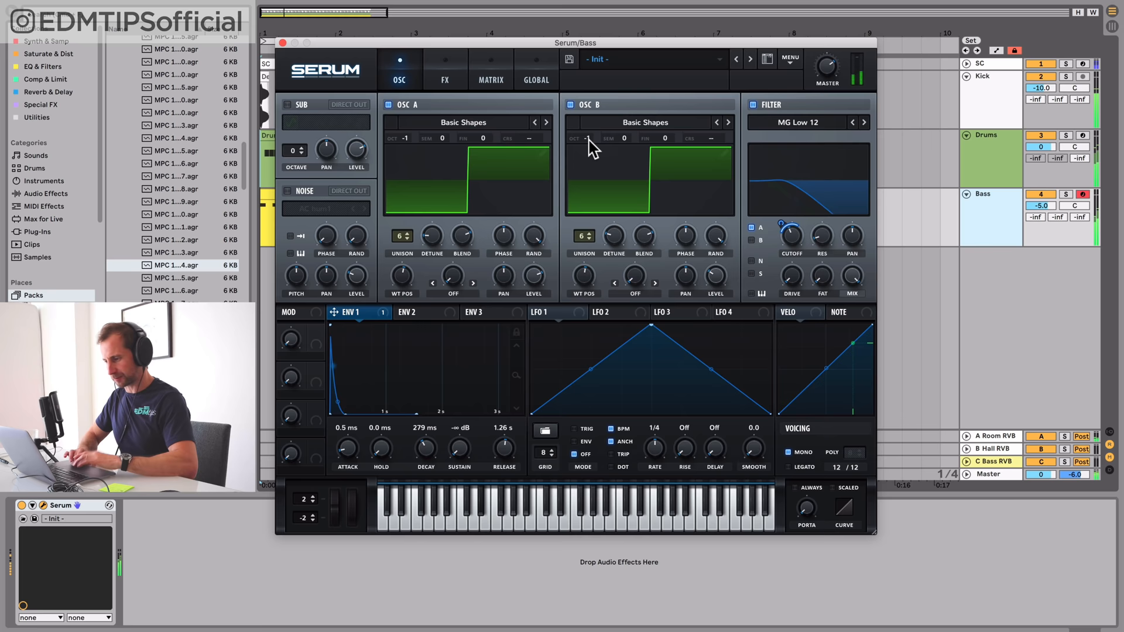
Save the Live set after raising the Bass track to -5 dB with OSC B on
{"action": "key", "text": "cmd+s"}
{"action": "type", "text": "Sy"}
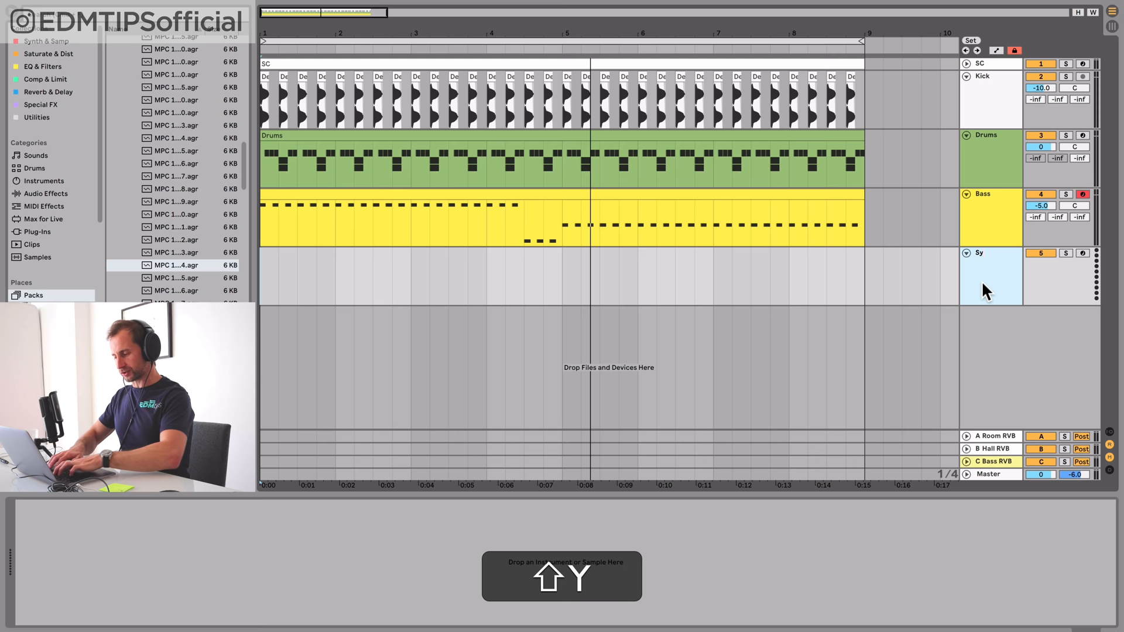
Recolour the new Synth track turquoise from its header options
{"action": "right_click", "coordinate": [985, 272]}
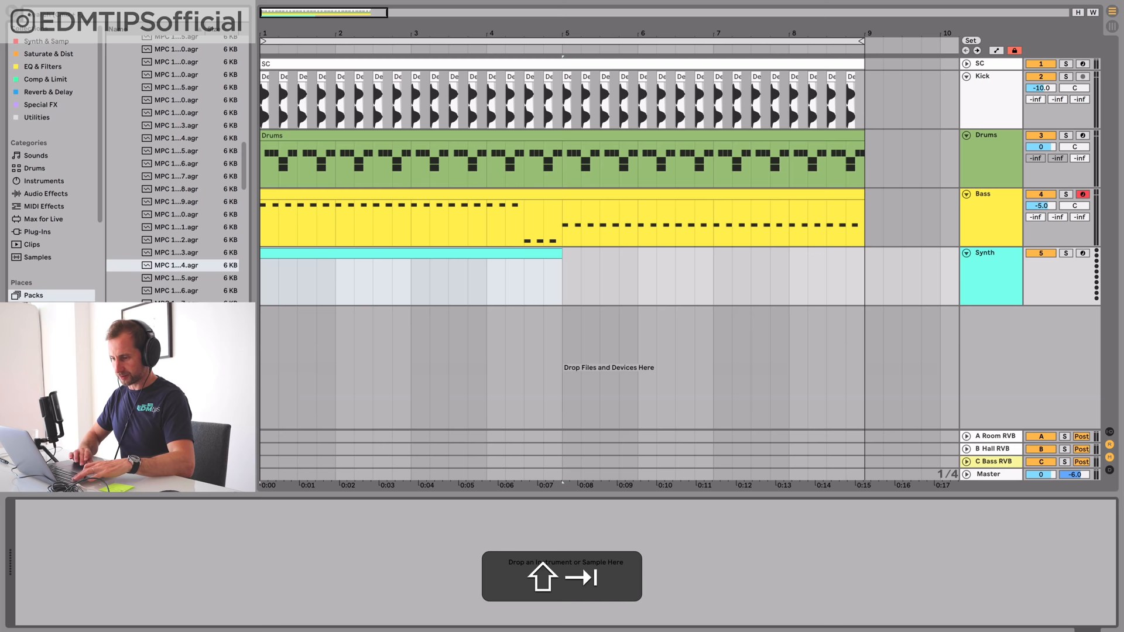
{"action": "left_click", "coordinate": [36, 117]}
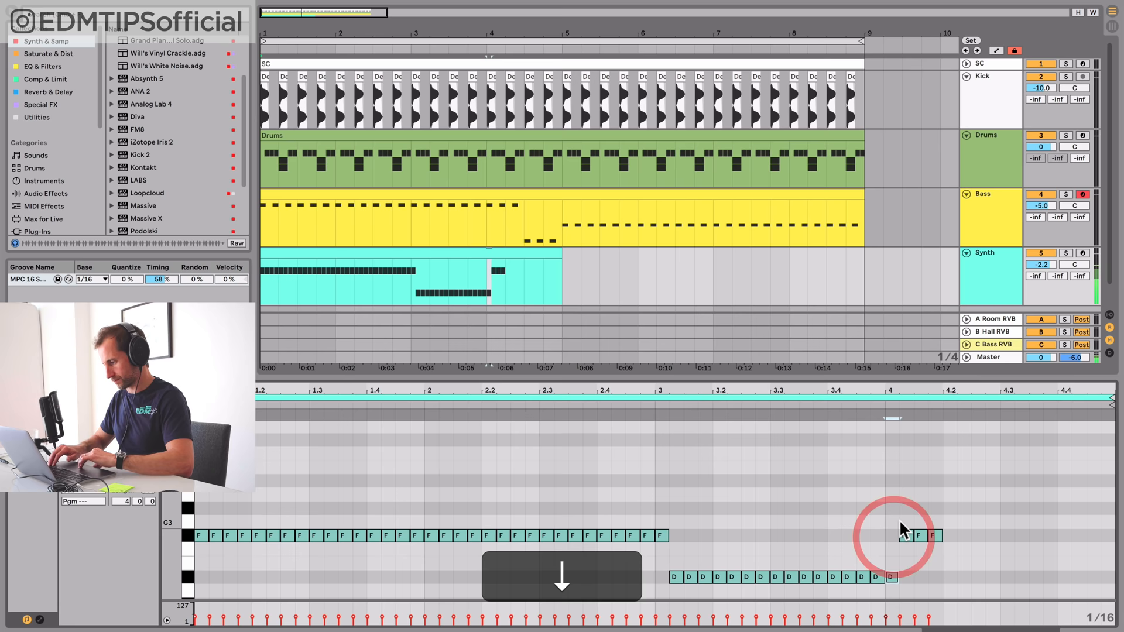
Duplicate the drawn F, D and A sixteenth notes across the bar, undoing a stray copy
{"action": "key", "text": "cmd+d"}
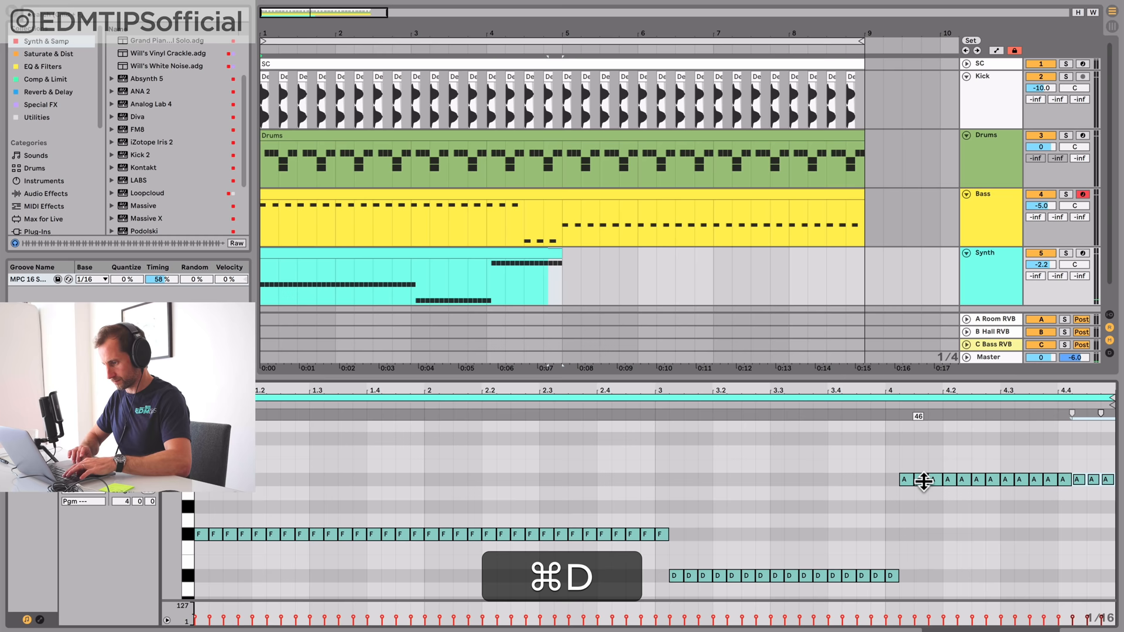
{"action": "key", "text": "cmd+z"}
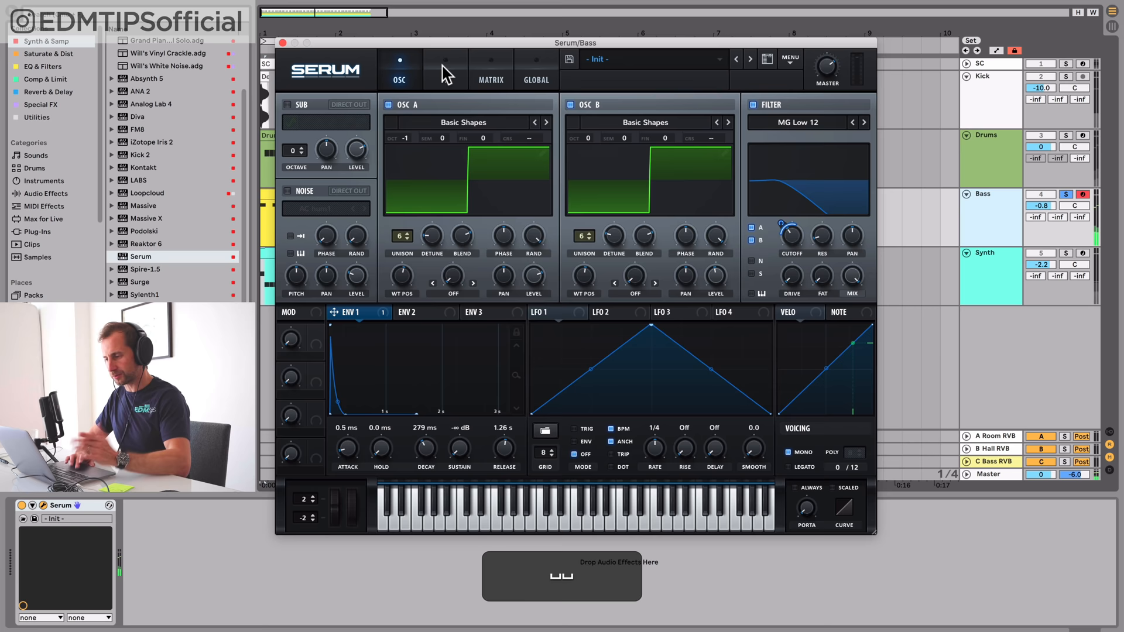
Enable a High 12 filter in Serum's FX section on the Bass track
{"action": "left_click", "coordinate": [445, 70]}
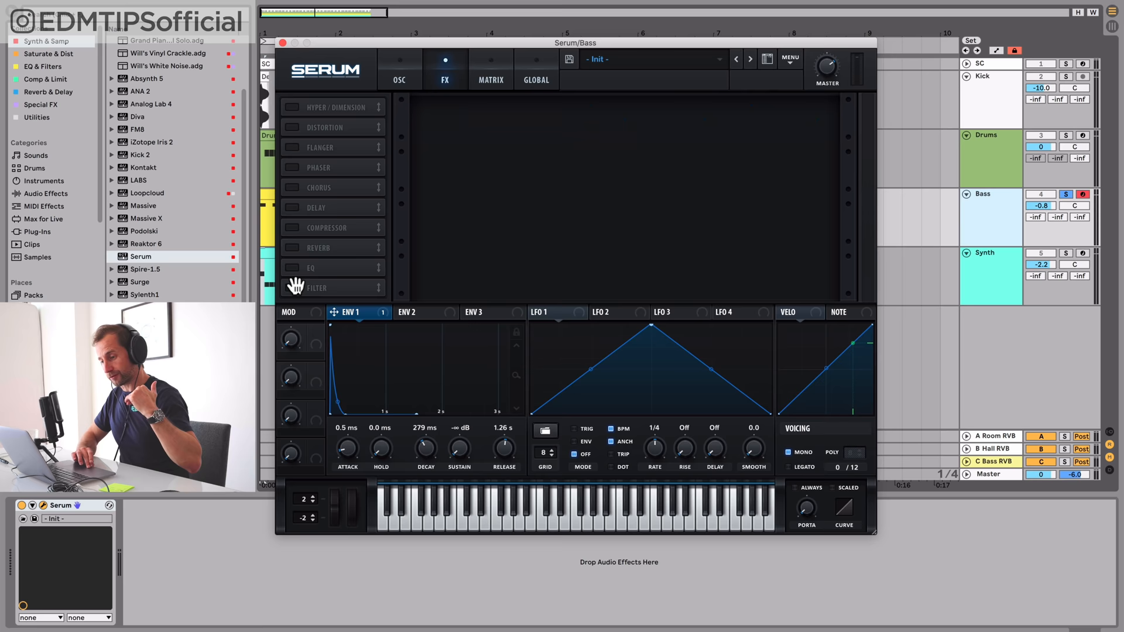
{"action": "left_click", "coordinate": [317, 288]}
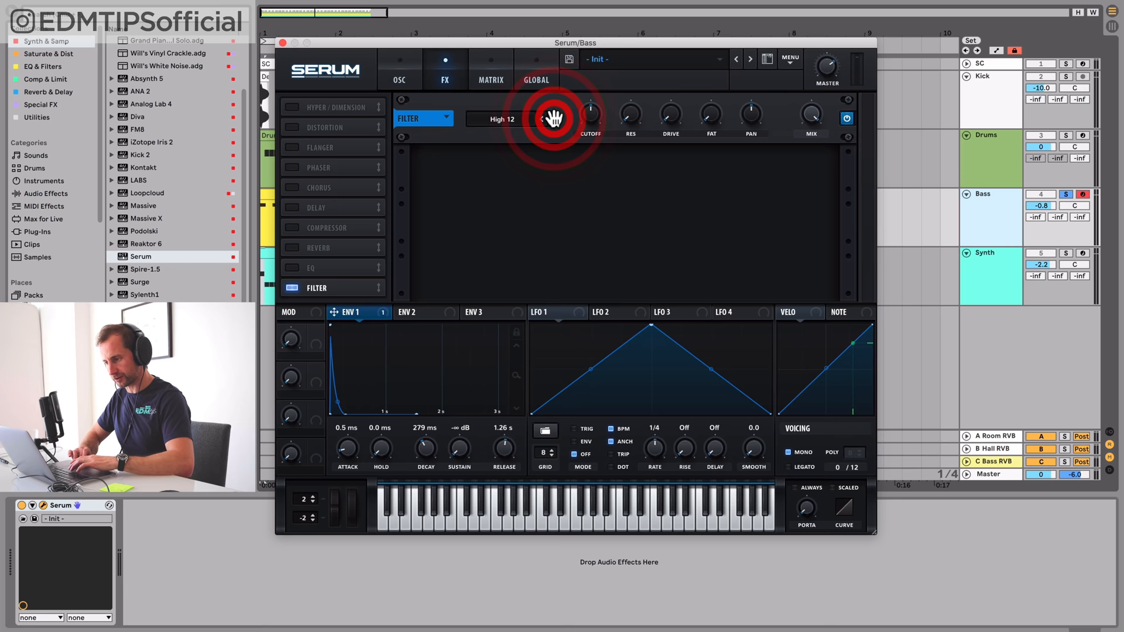
{"action": "mouse_move", "coordinate": [351, 311]}
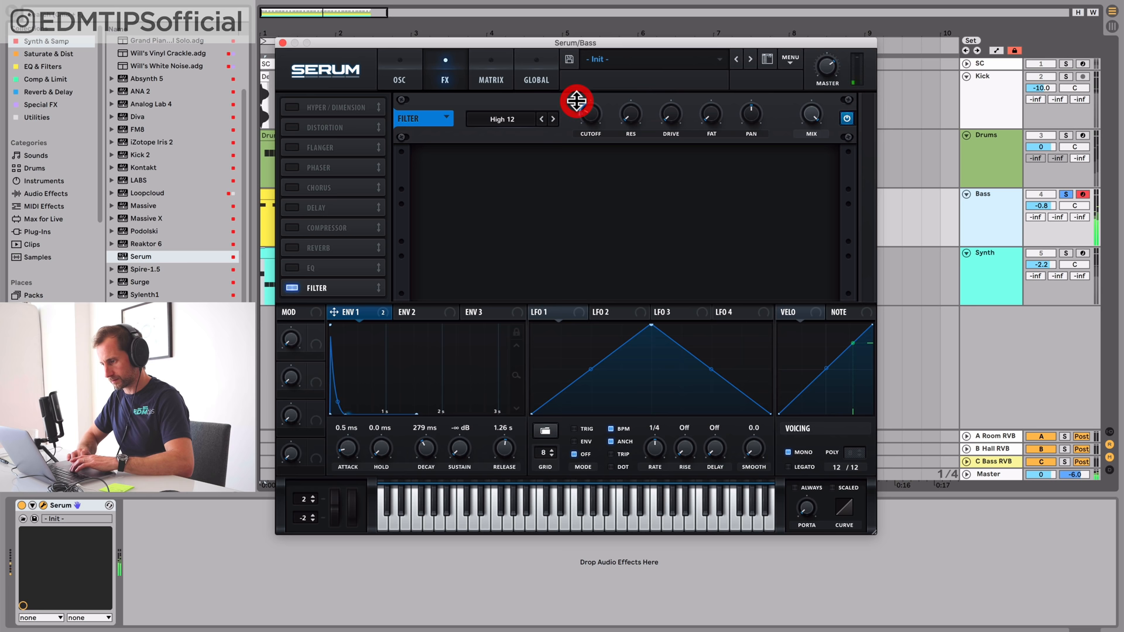
{"action": "mouse_move", "coordinate": [589, 114]}
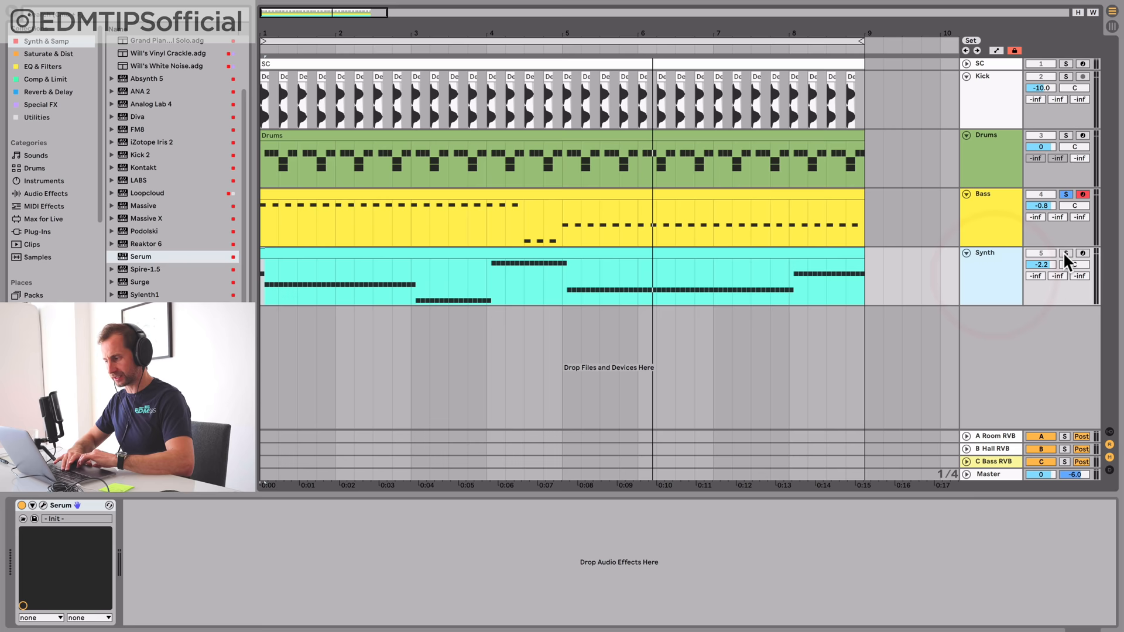
Bring up the Synth track's Serum editor window from its device
{"action": "left_click", "coordinate": [32, 504]}
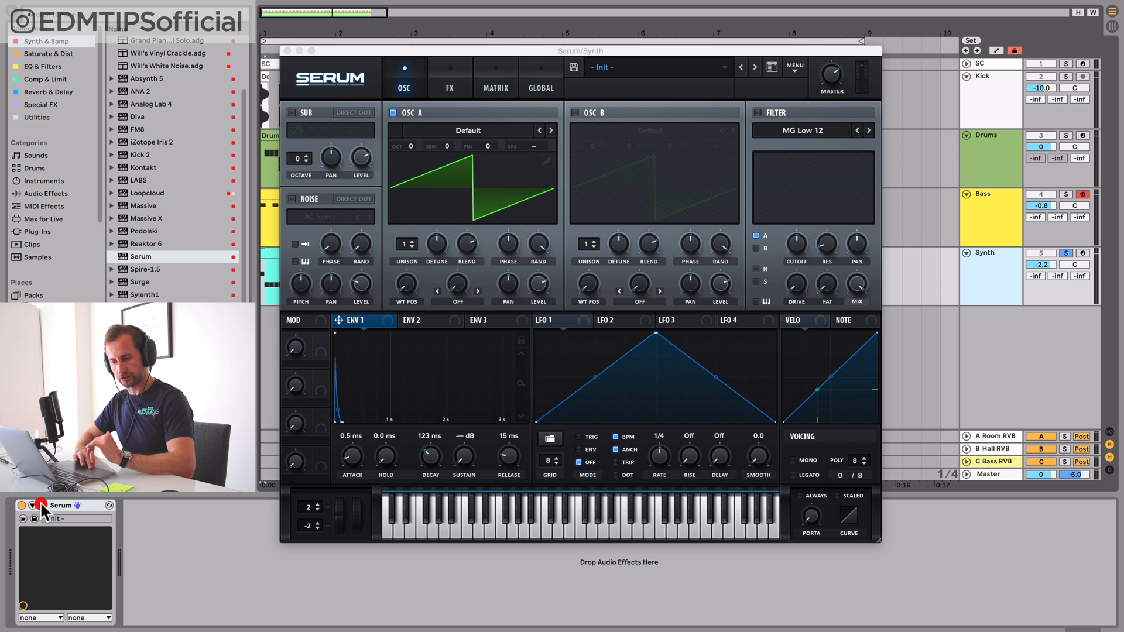
{"action": "mouse_move", "coordinate": [361, 371]}
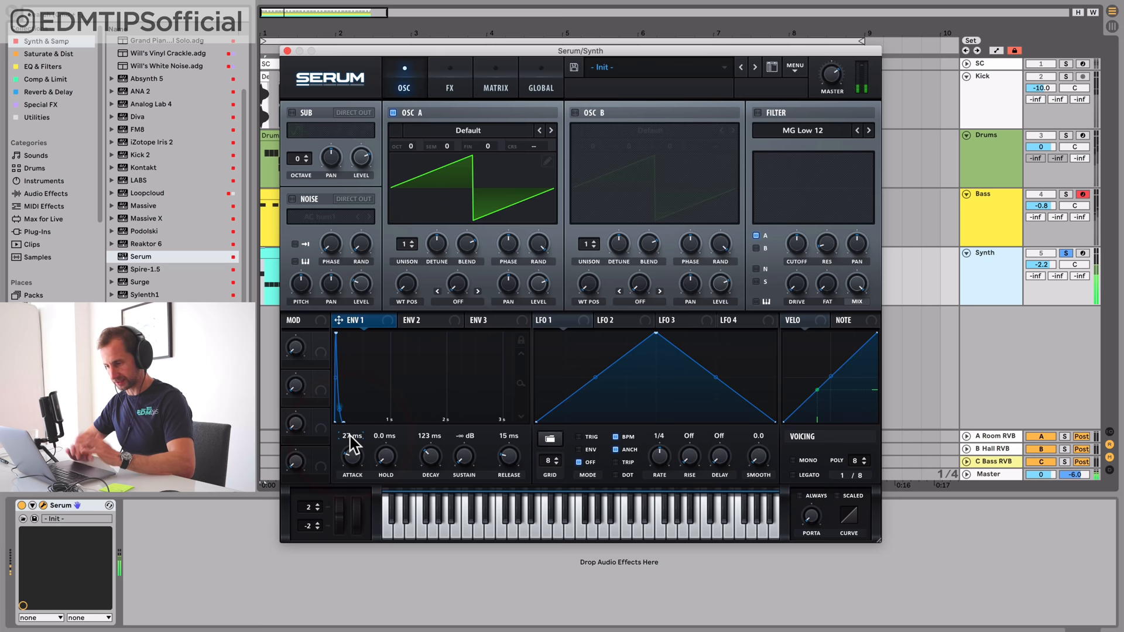
Lengthen Serum's ENV 1 attack to 27 ms on the Synth patch
{"action": "left_click", "coordinate": [467, 130]}
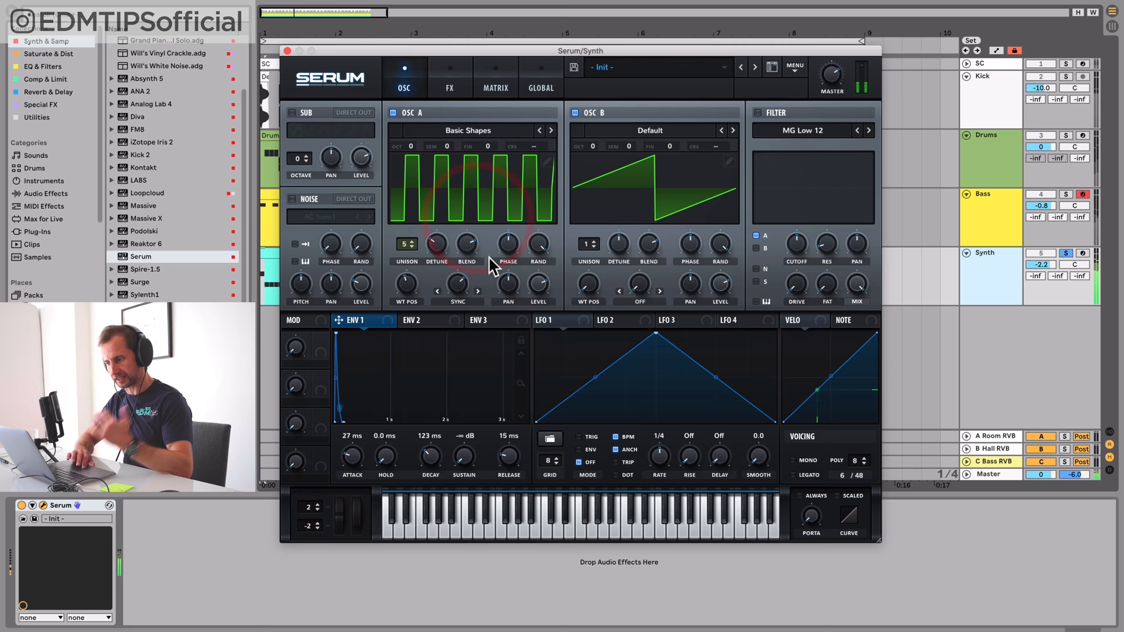
{"action": "mouse_move", "coordinate": [760, 121]}
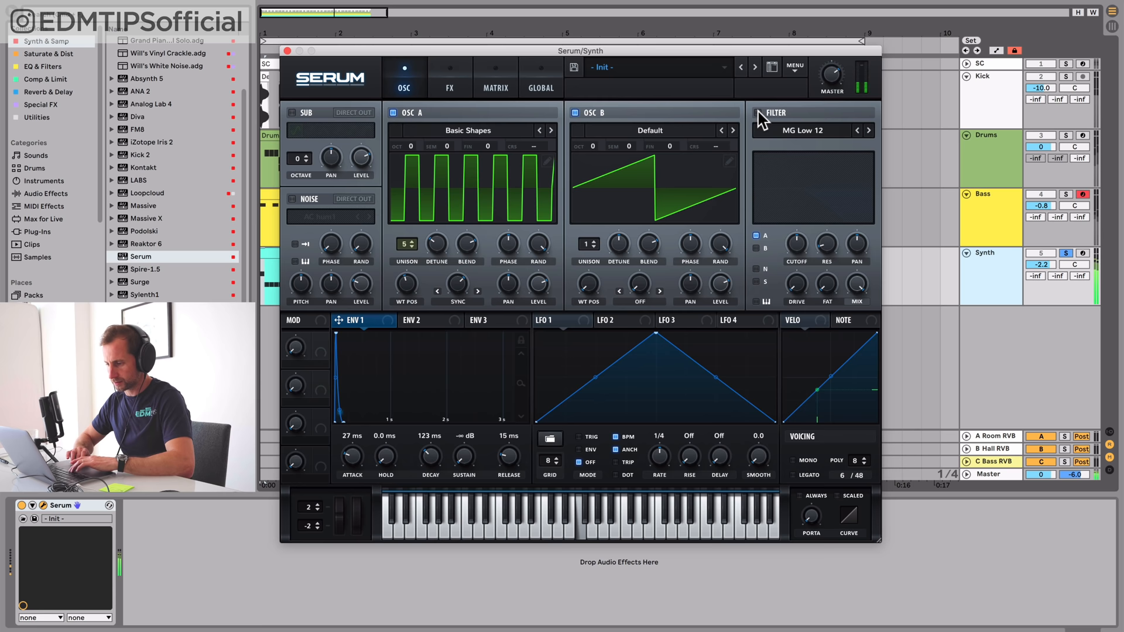
{"action": "left_click", "coordinate": [43, 66]}
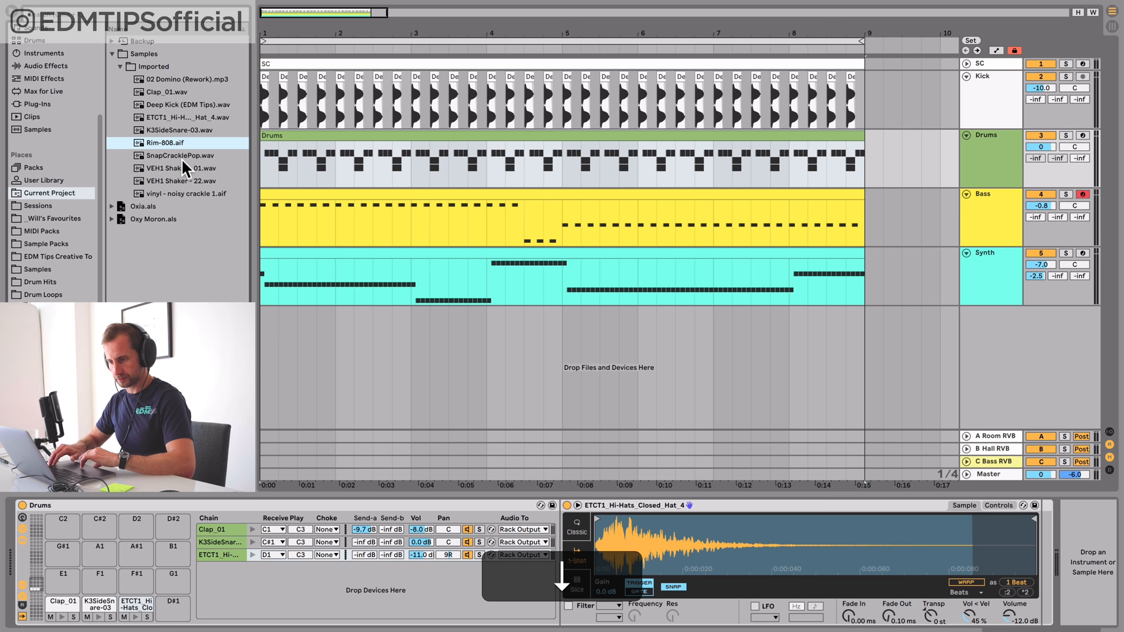
Load VEH1 Shaker - 01.wav onto a Drum Rack pad and draw shaker hits
{"action": "left_click", "coordinate": [179, 167]}
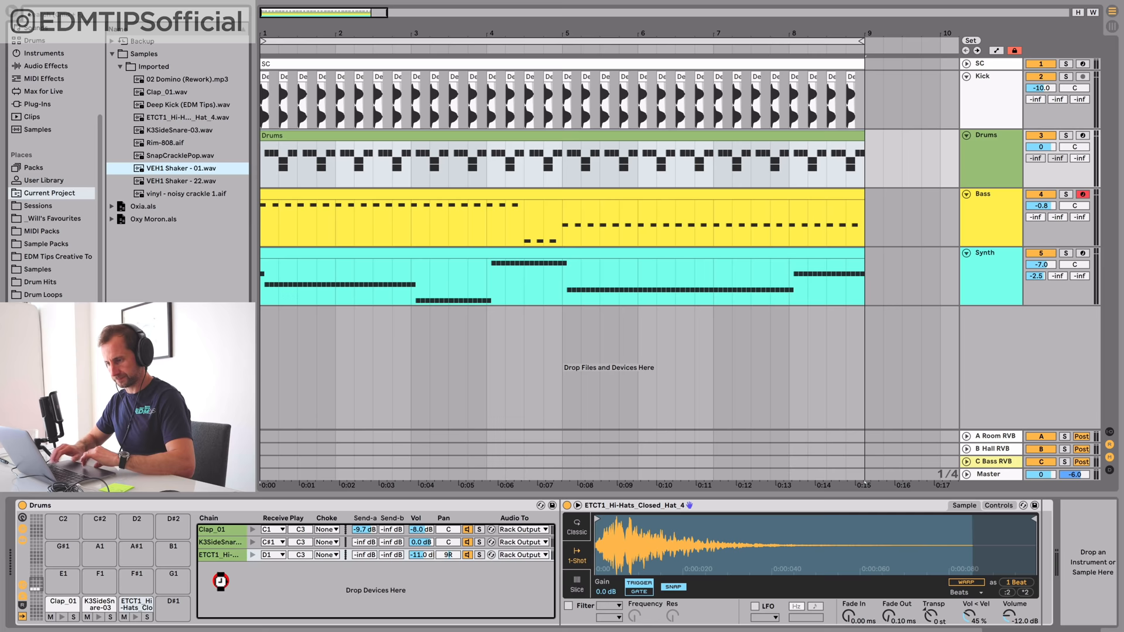
{"action": "key", "text": "cmd"}
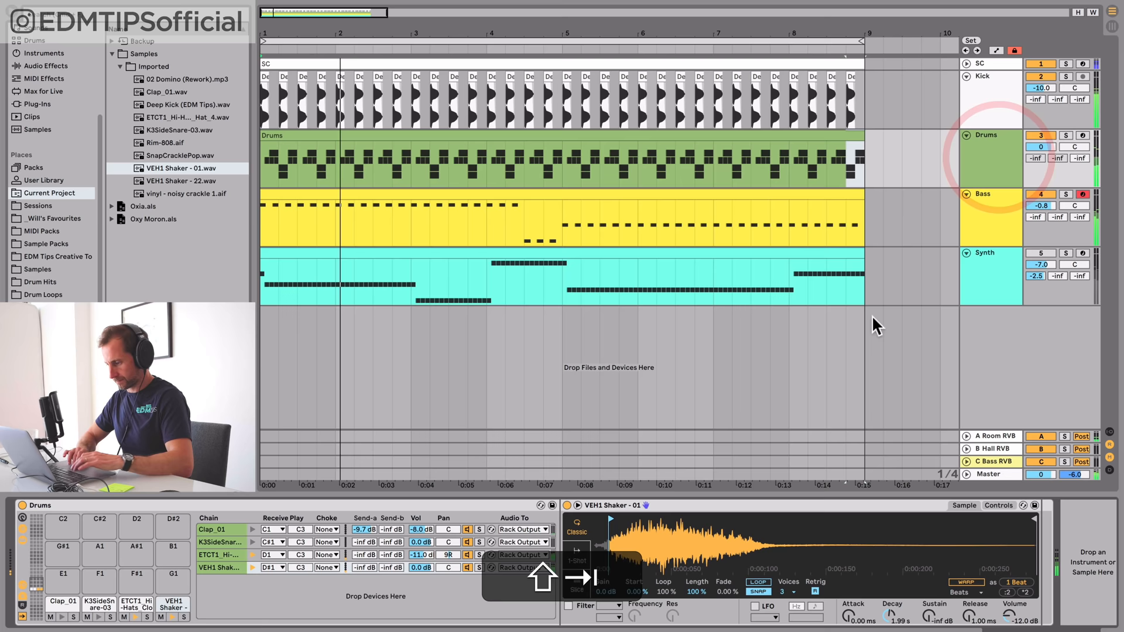
Turn the Clap_01 chain to -5.2 dB and the VEH1 Shaker chain to -5.6 dB
{"action": "left_click", "coordinate": [220, 529]}
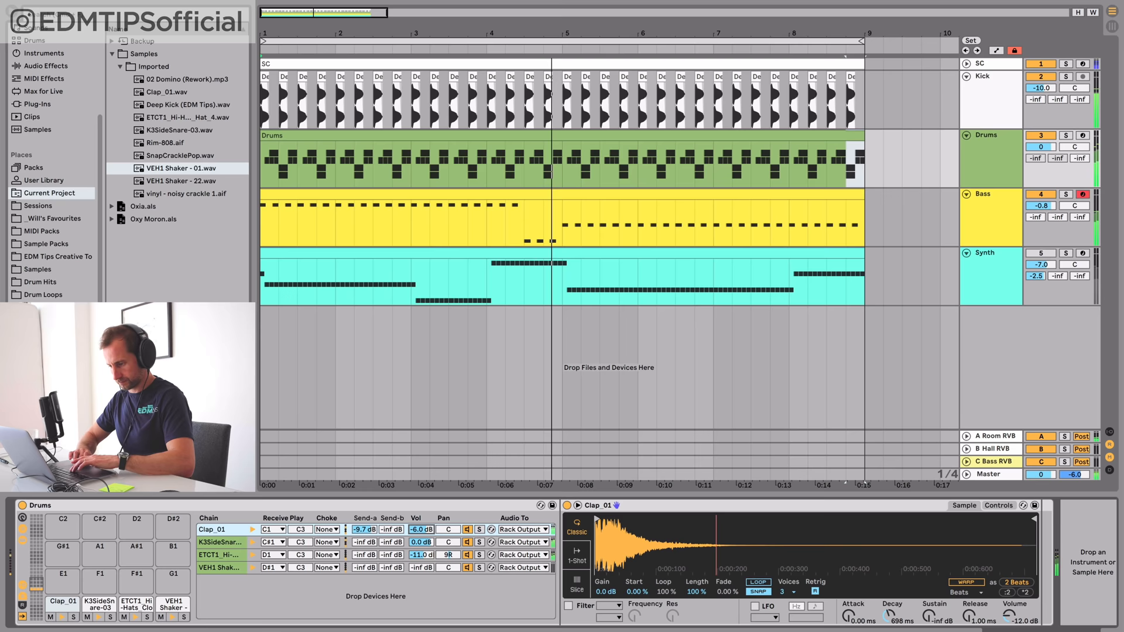
{"action": "left_click", "coordinate": [219, 566]}
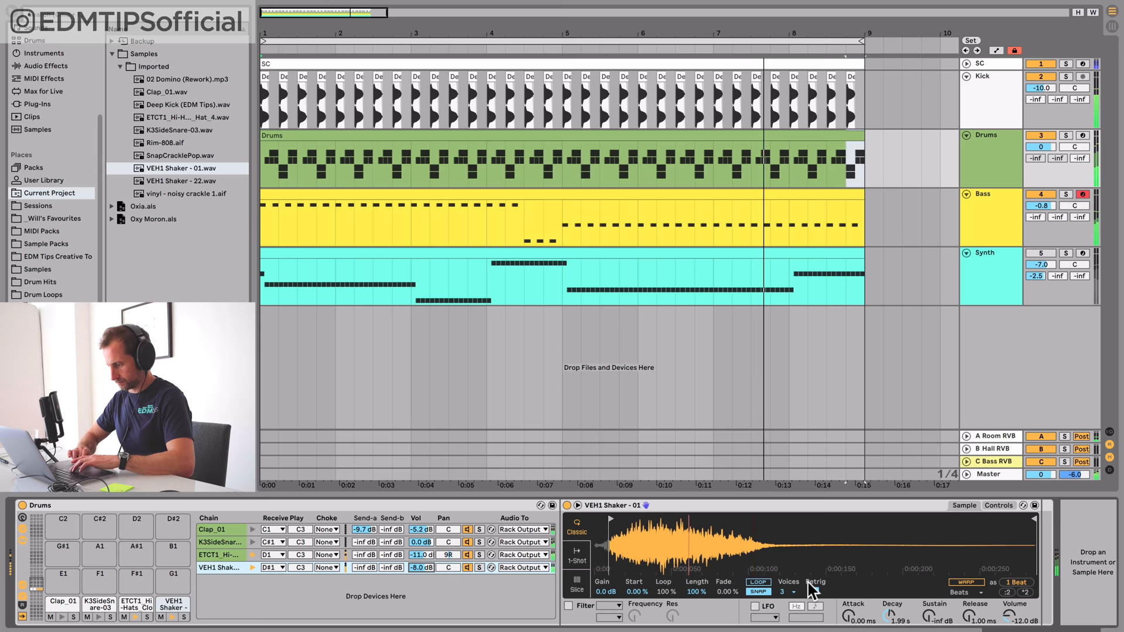
{"action": "left_click", "coordinate": [999, 506]}
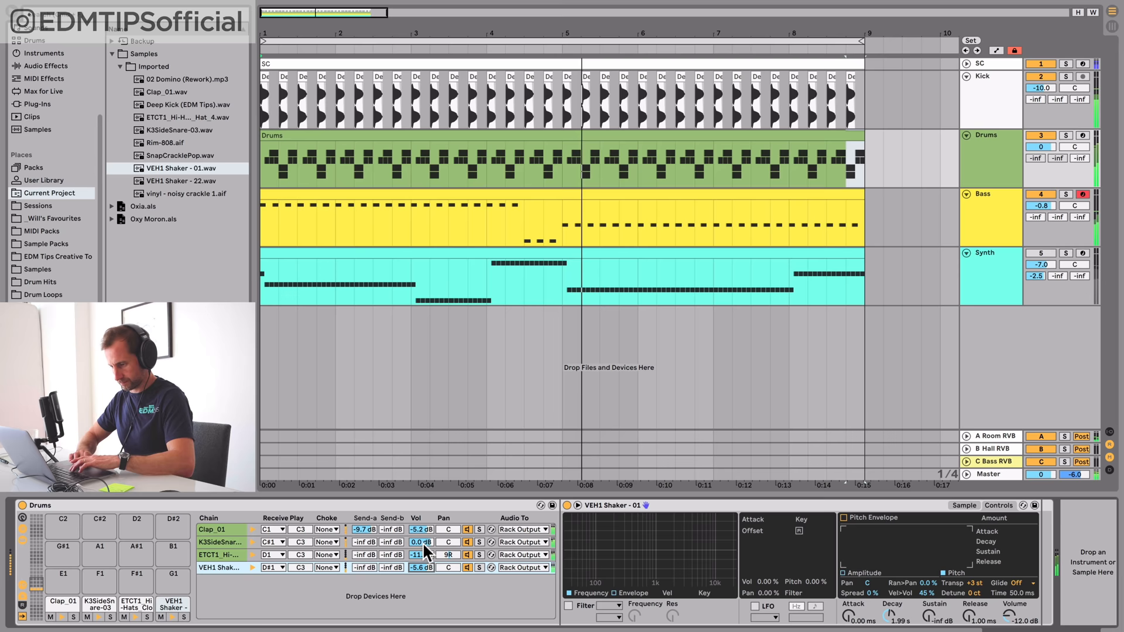
{"action": "left_click", "coordinate": [219, 529]}
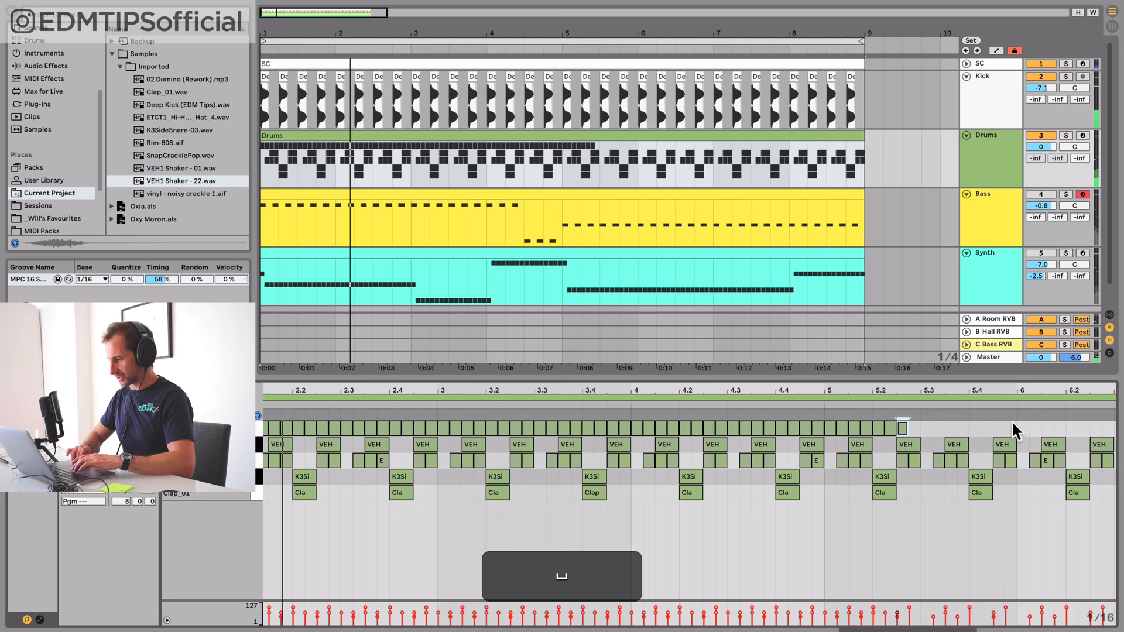
Audition the MPC 16 Swing groove, then duplicate selected notes to vary the last bar
{"action": "key", "text": "cmd+z"}
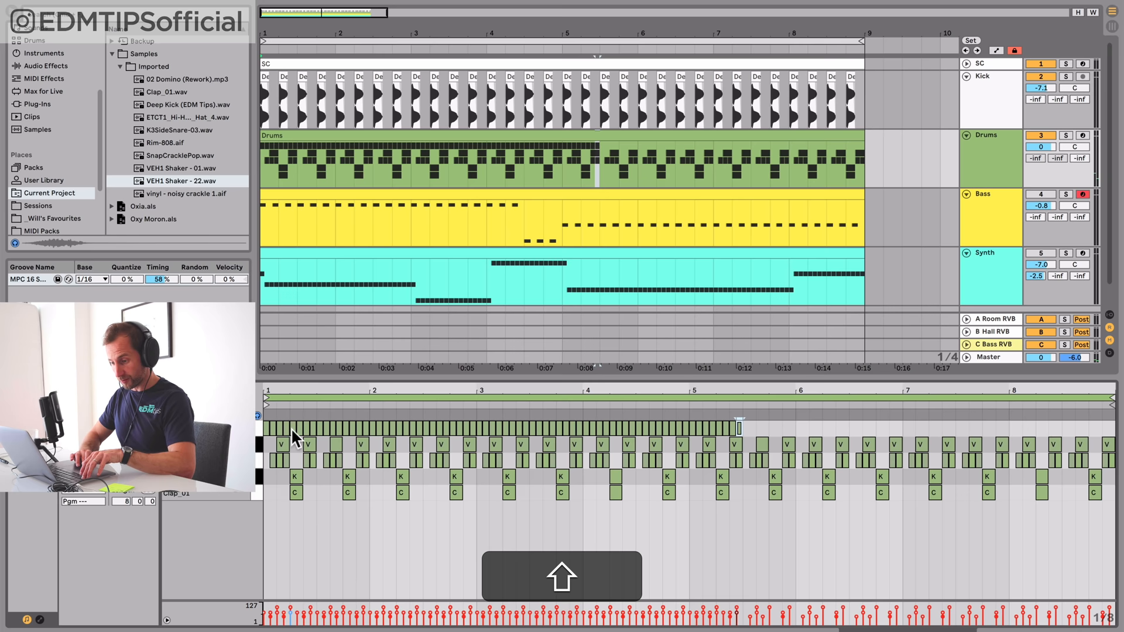
{"action": "key", "text": "cmd+d"}
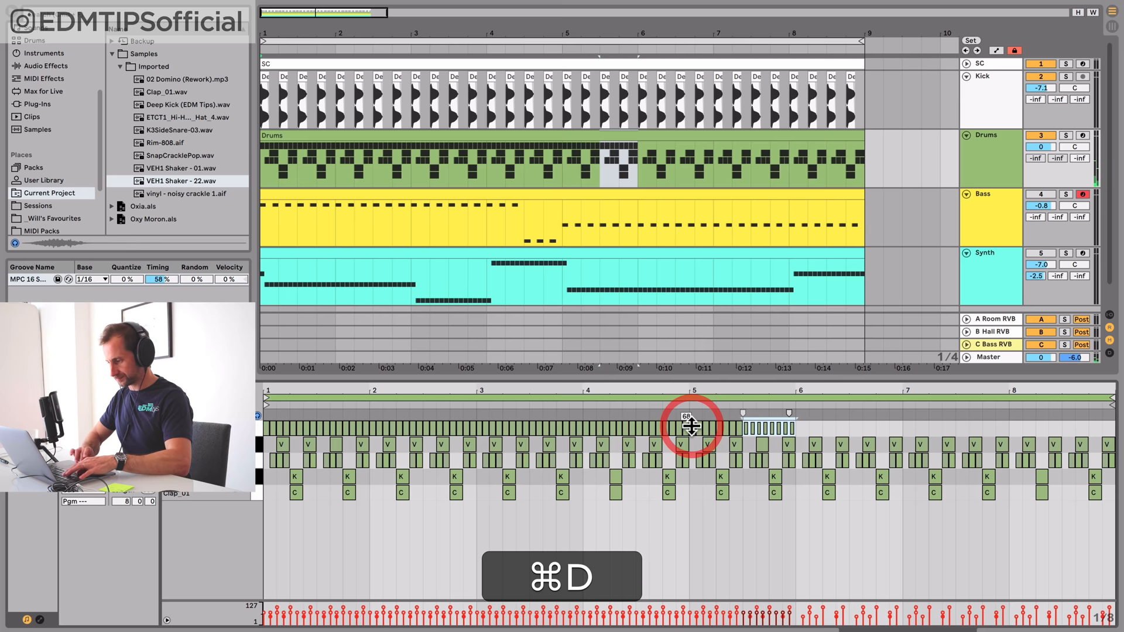
{"action": "key", "text": "cmd+d"}
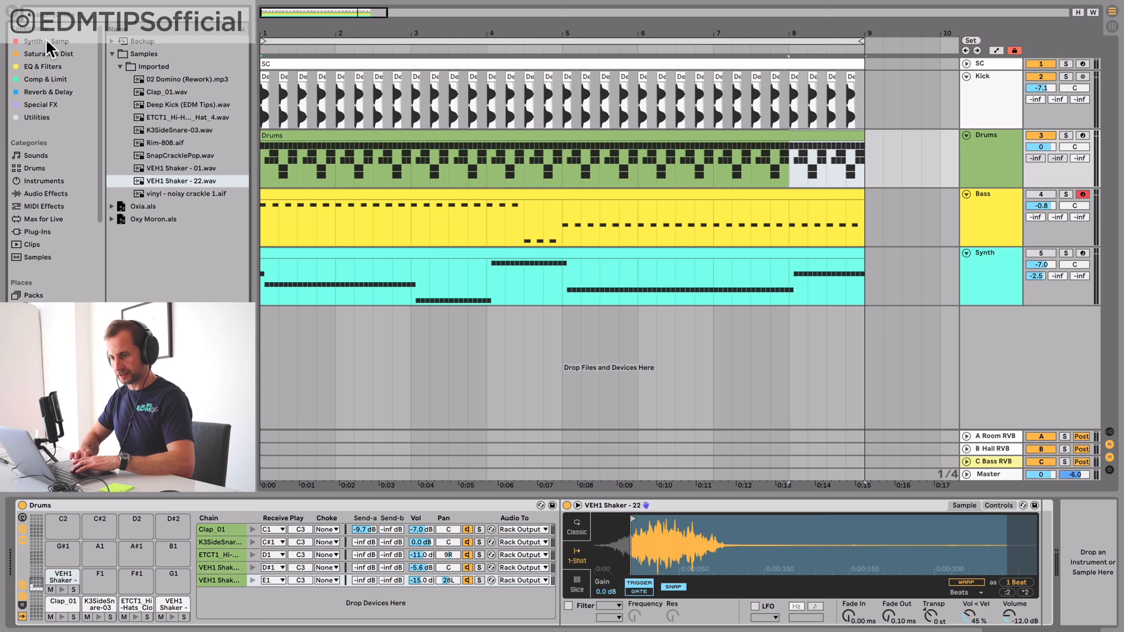
Add a Compressor to the shaker chain, sidechained from the SC track, Post FX
{"action": "left_click", "coordinate": [46, 79]}
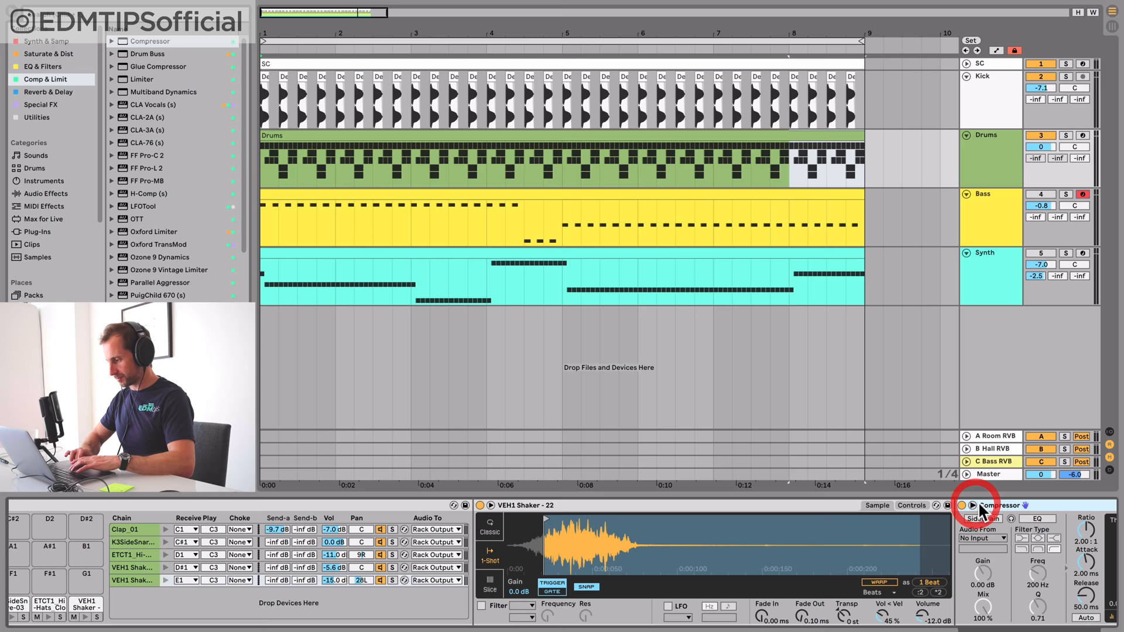
{"action": "left_click", "coordinate": [973, 506]}
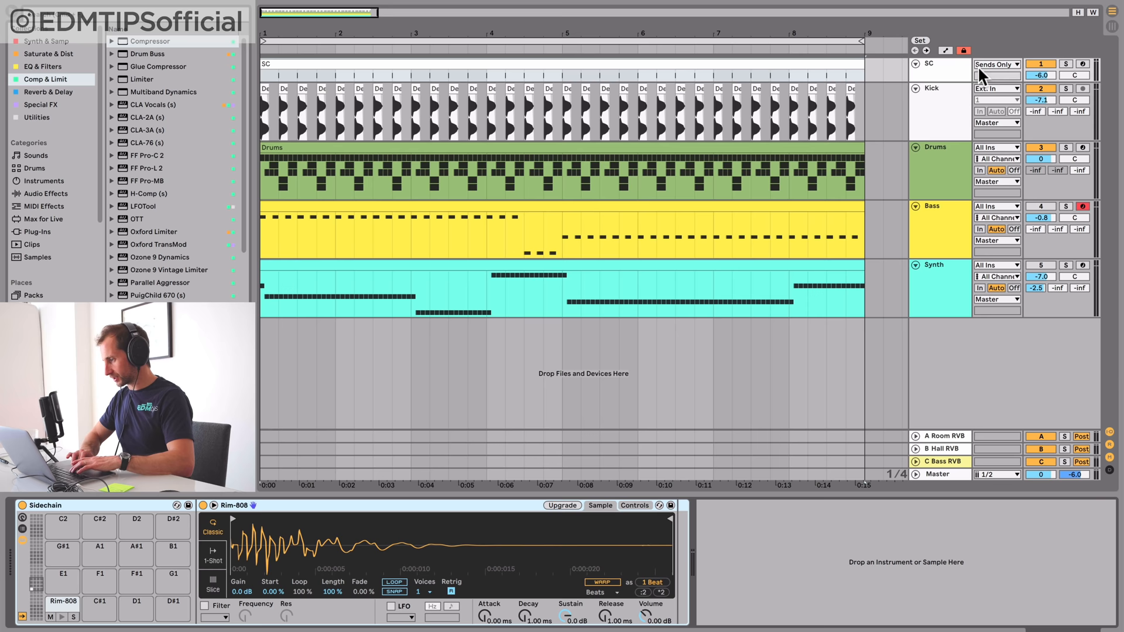
{"action": "mouse_move", "coordinate": [950, 72]}
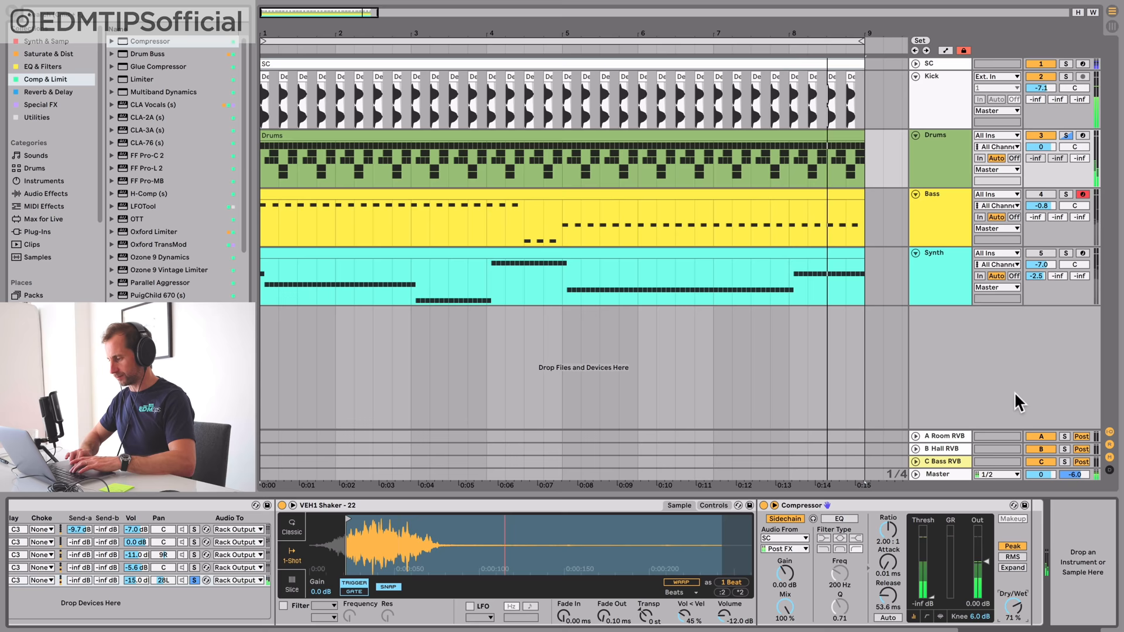
{"action": "left_click", "coordinate": [1045, 194]}
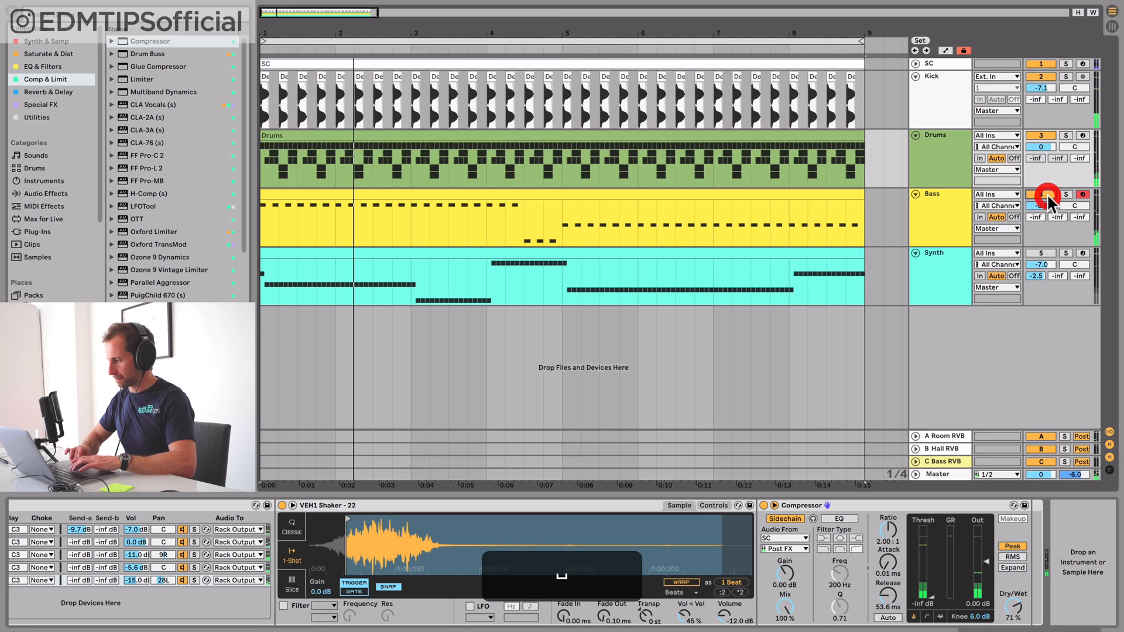
{"action": "key", "text": "cmd+c"}
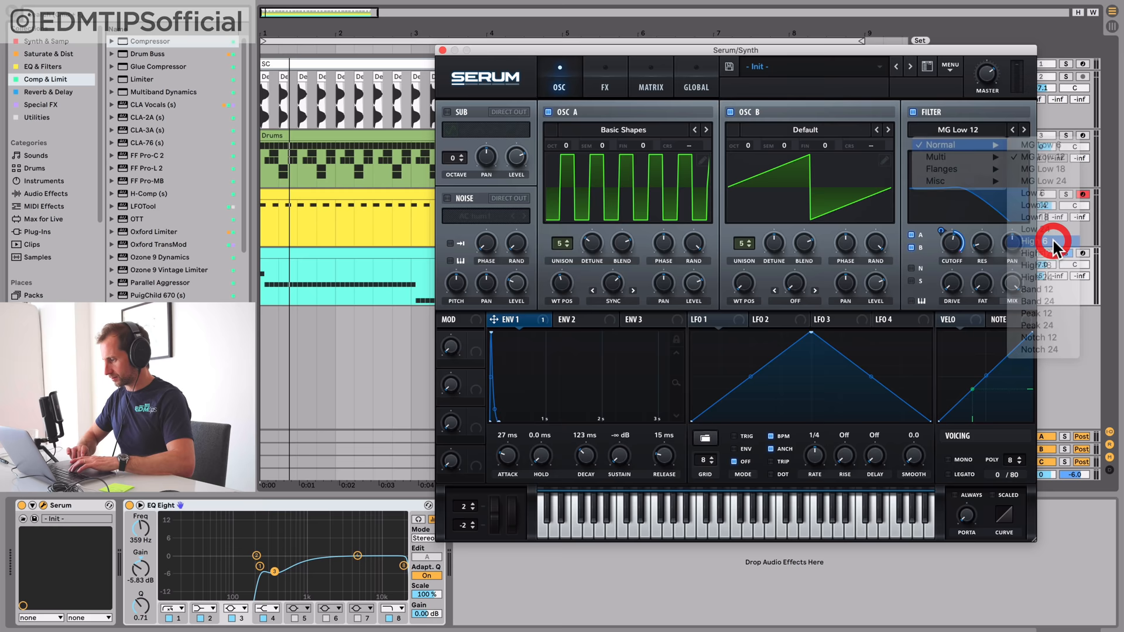
Switch the Synth Serum filter to High 6 and change oscillator B's unison count
{"action": "left_click", "coordinate": [1027, 240]}
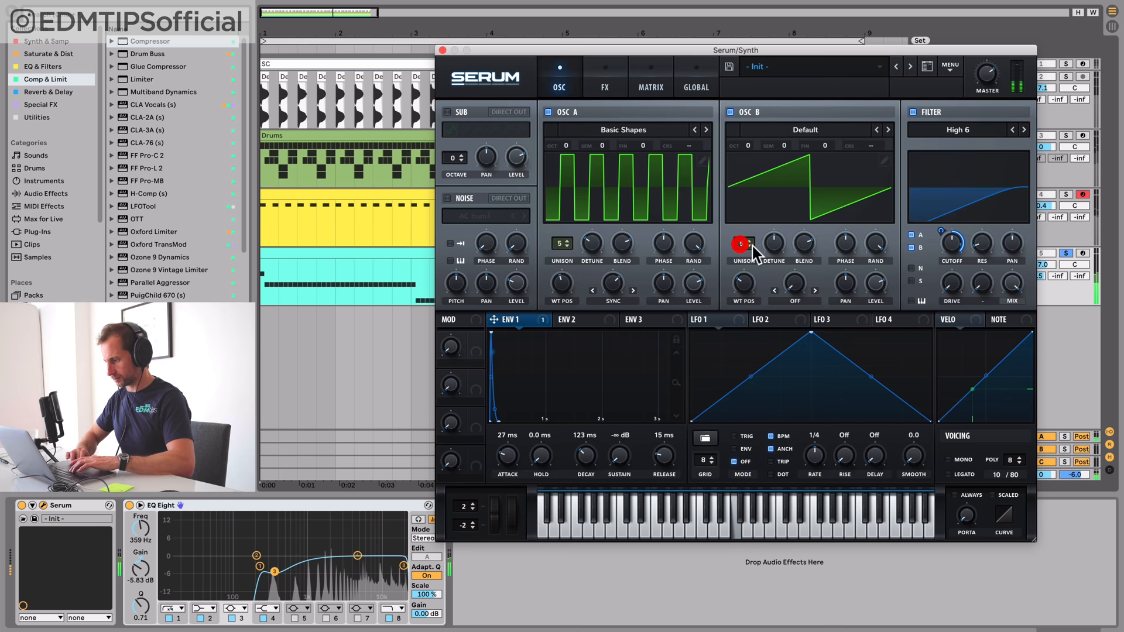
{"action": "left_click", "coordinate": [805, 130]}
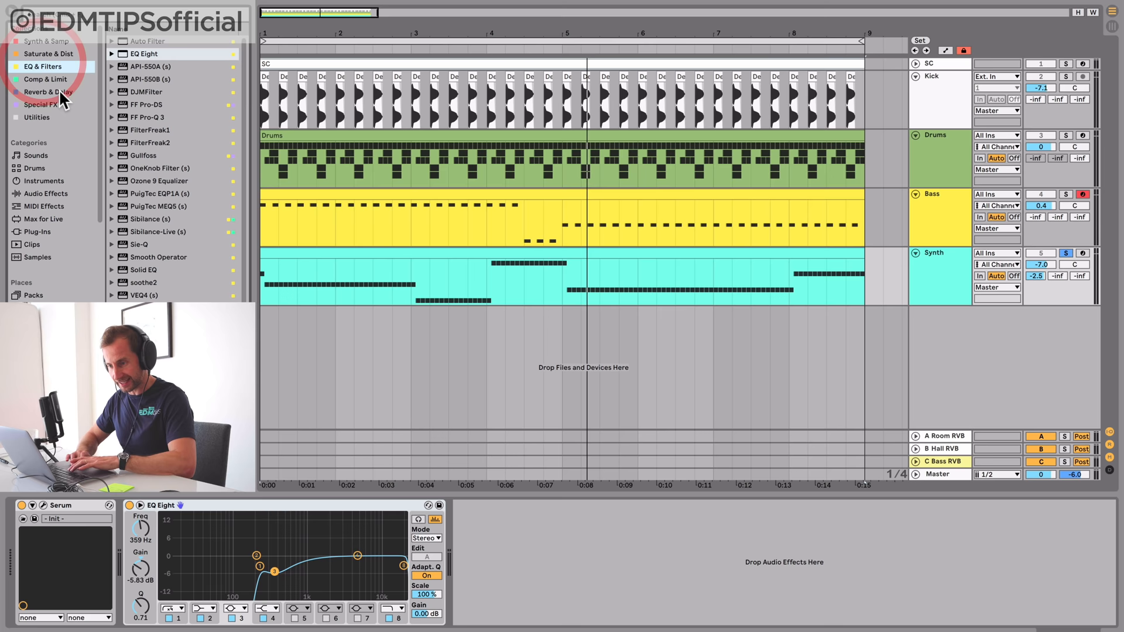
Place a ping-pong Delay at 48% wet after the Synth's EQ Eight and save
{"action": "left_click", "coordinate": [48, 91]}
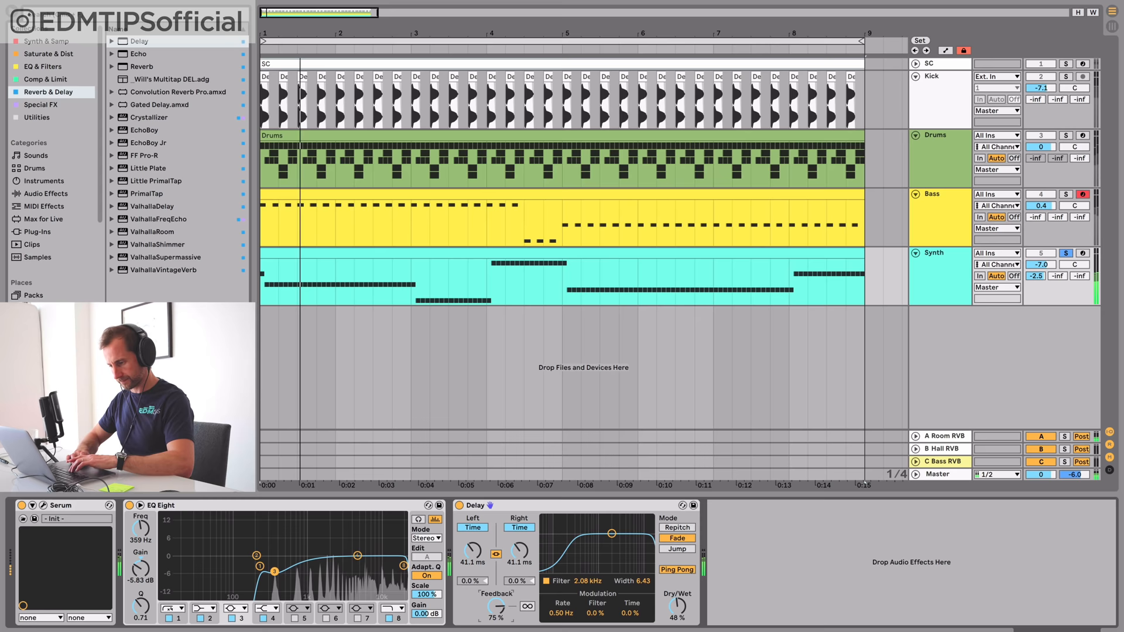
{"action": "key", "text": "cmd+s"}
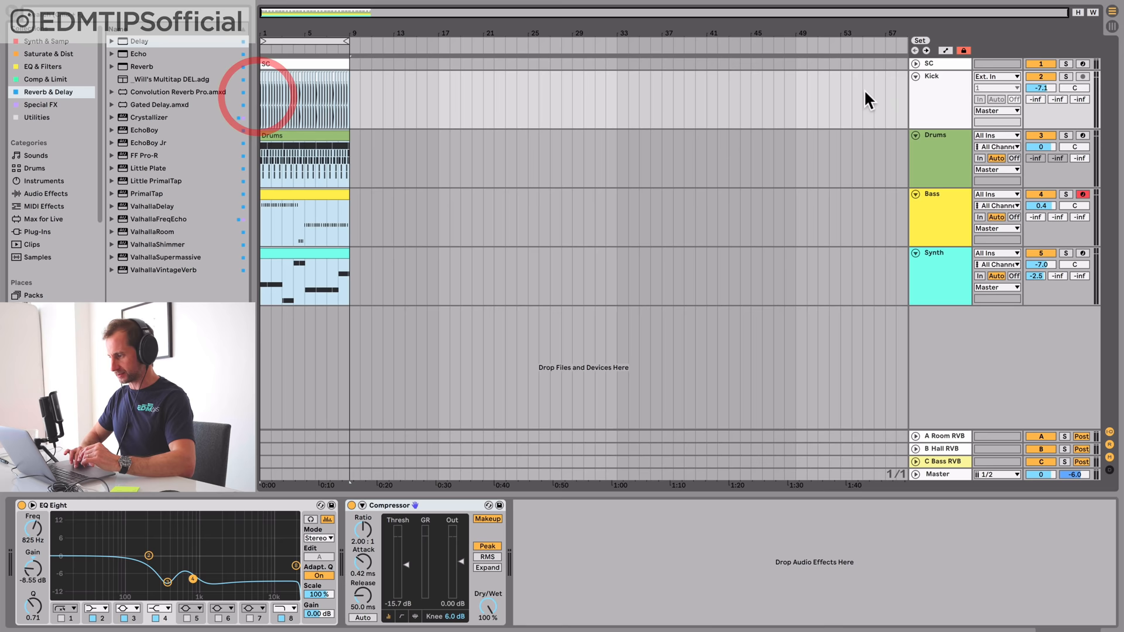
Set the Synth Delay to 0% feedback and 14% dry/wet
{"action": "right_click", "coordinate": [939, 101]}
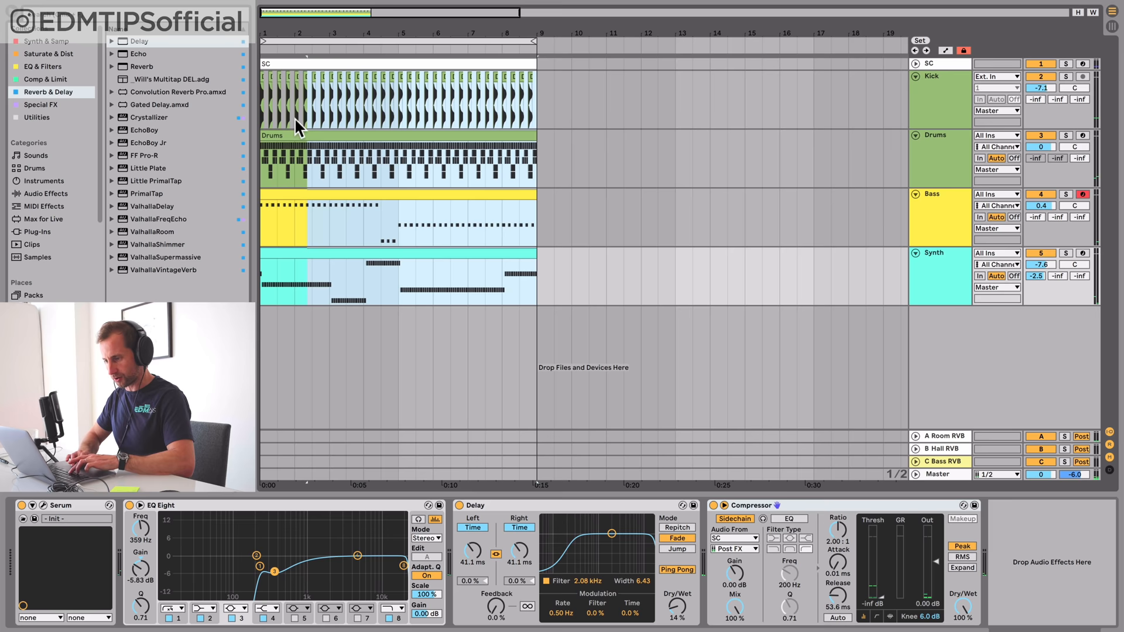
Duplicate the eight-bar section out to bar 57, bass entering at 9 and synth at 17
{"action": "key", "text": "cmd+d"}
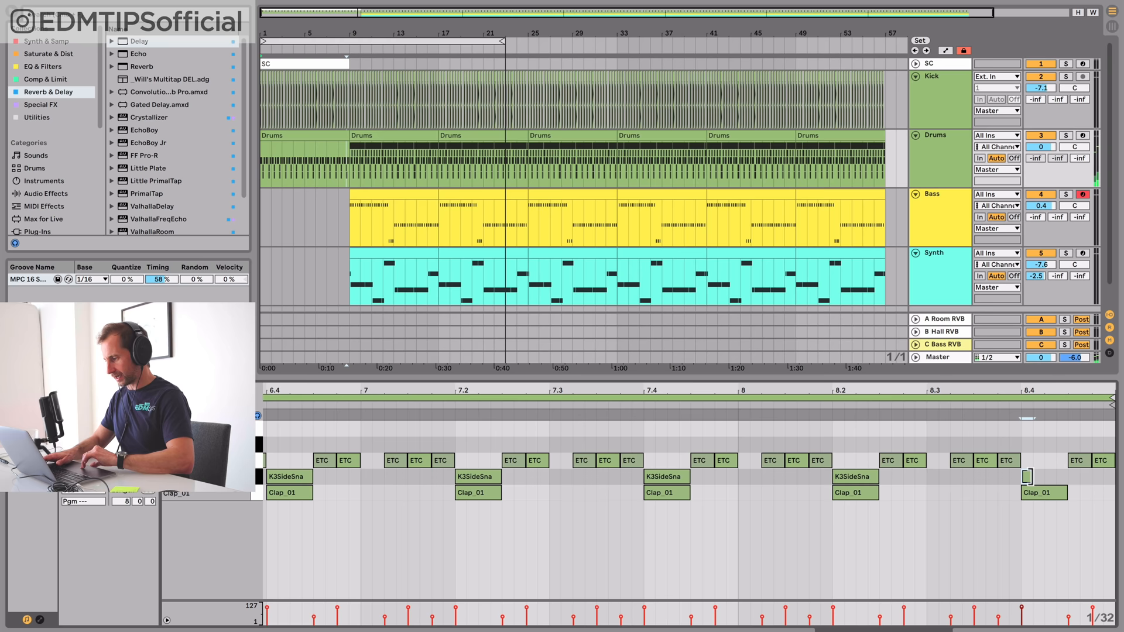
{"action": "left_click", "coordinate": [924, 476]}
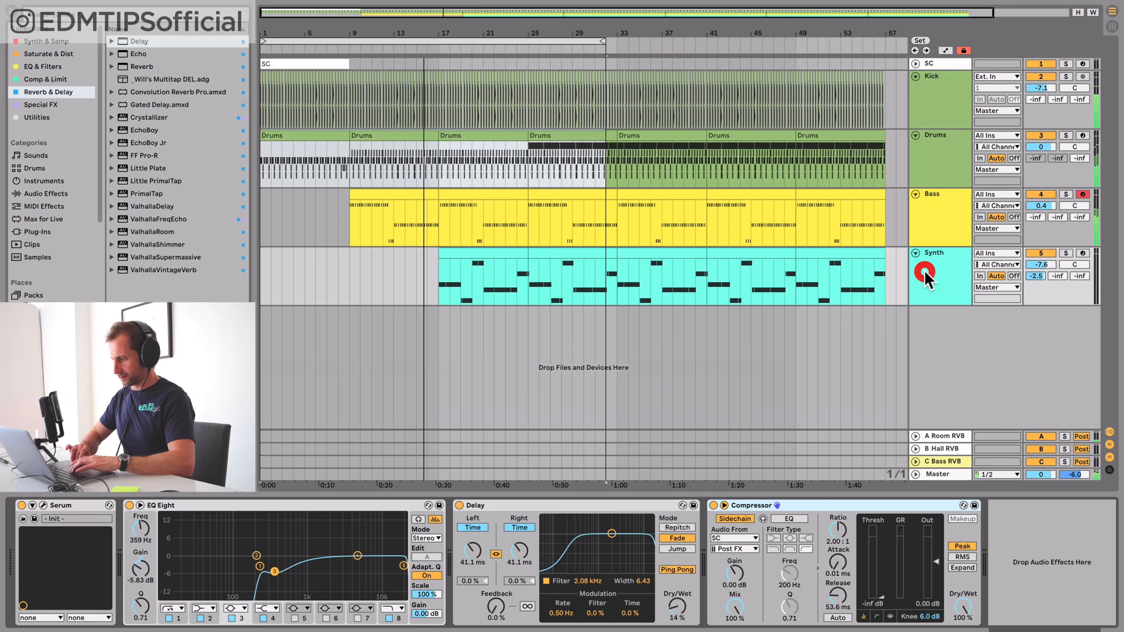
{"action": "left_click", "coordinate": [36, 117]}
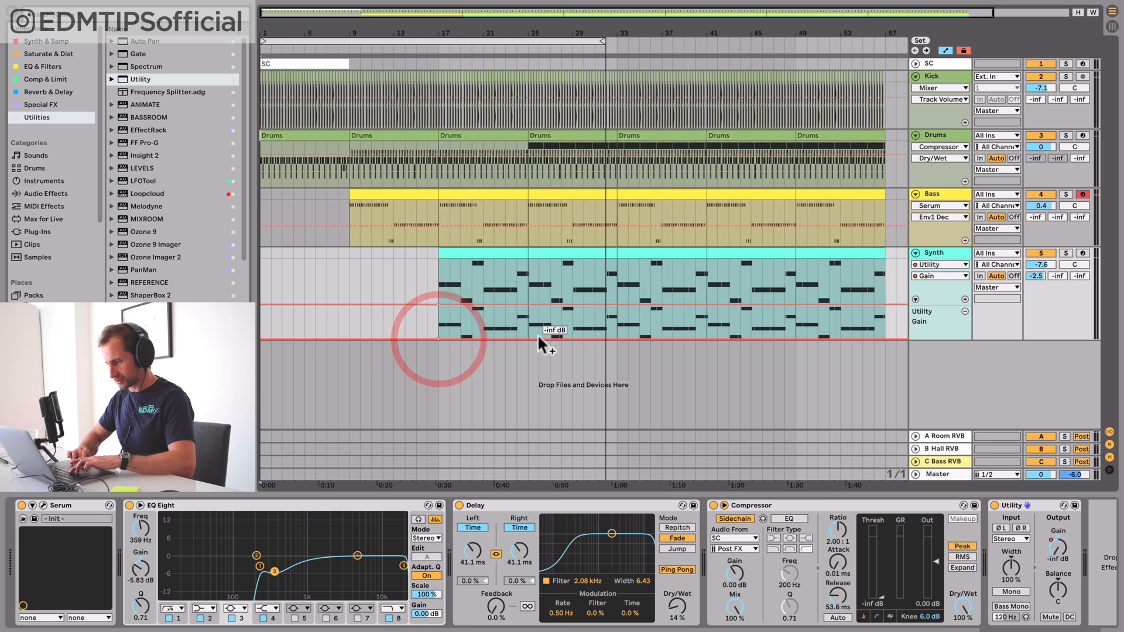
Automate a Utility gain ramp from -inf dB so the synth fades in
{"action": "key", "text": "Cmd+D"}
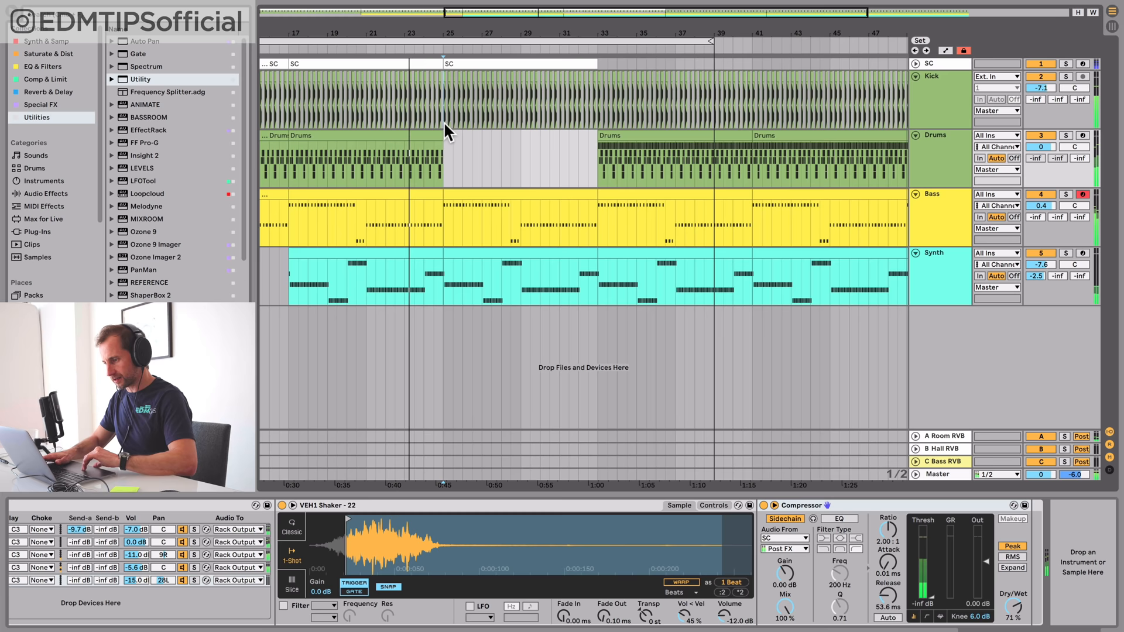
Delete the Kick clip around bars 25 to 32 for the breakdown
{"action": "left_click", "coordinate": [935, 280]}
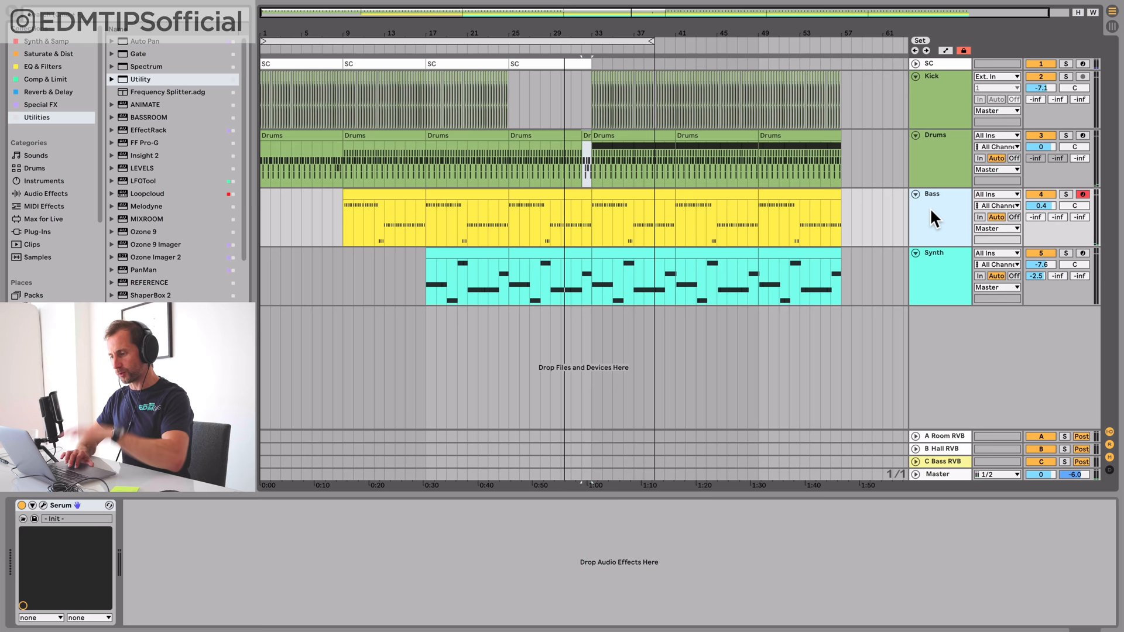
Configure Bass Serum's filter cutoff, FX filter frequency, Env1 decay and release as parameters
{"action": "left_click", "coordinate": [1066, 194]}
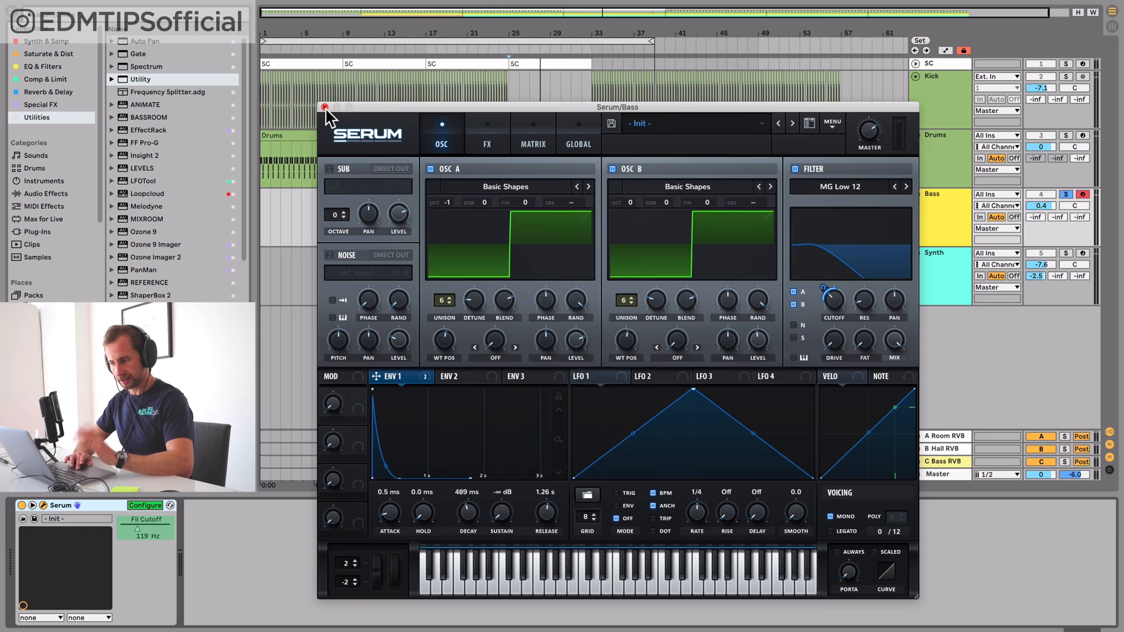
{"action": "left_click", "coordinate": [487, 133]}
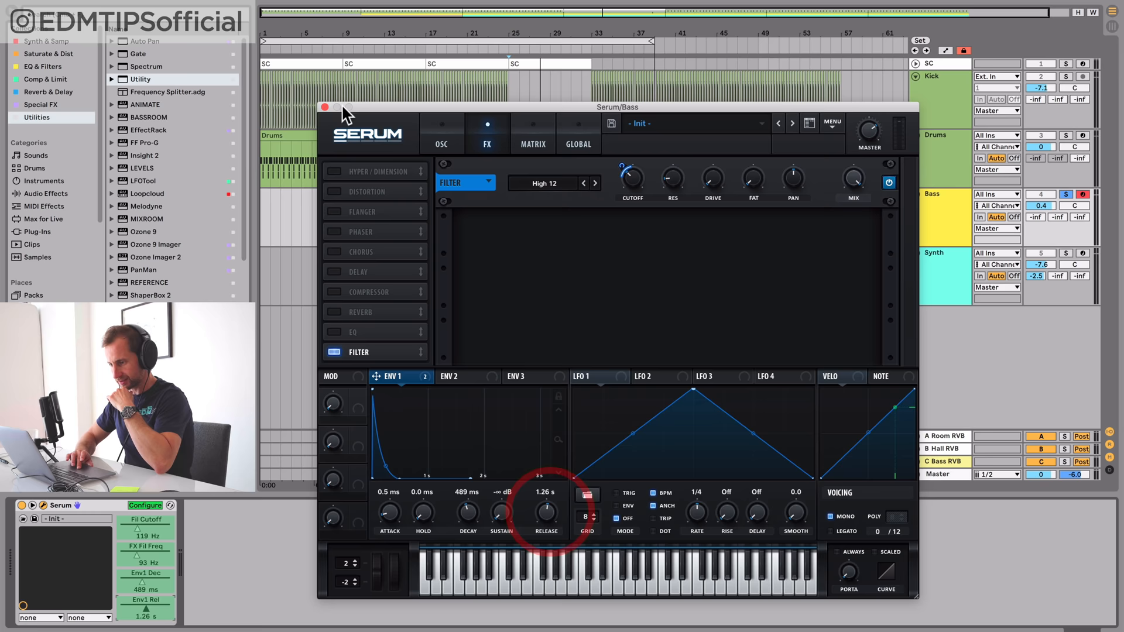
{"action": "left_click", "coordinate": [324, 106]}
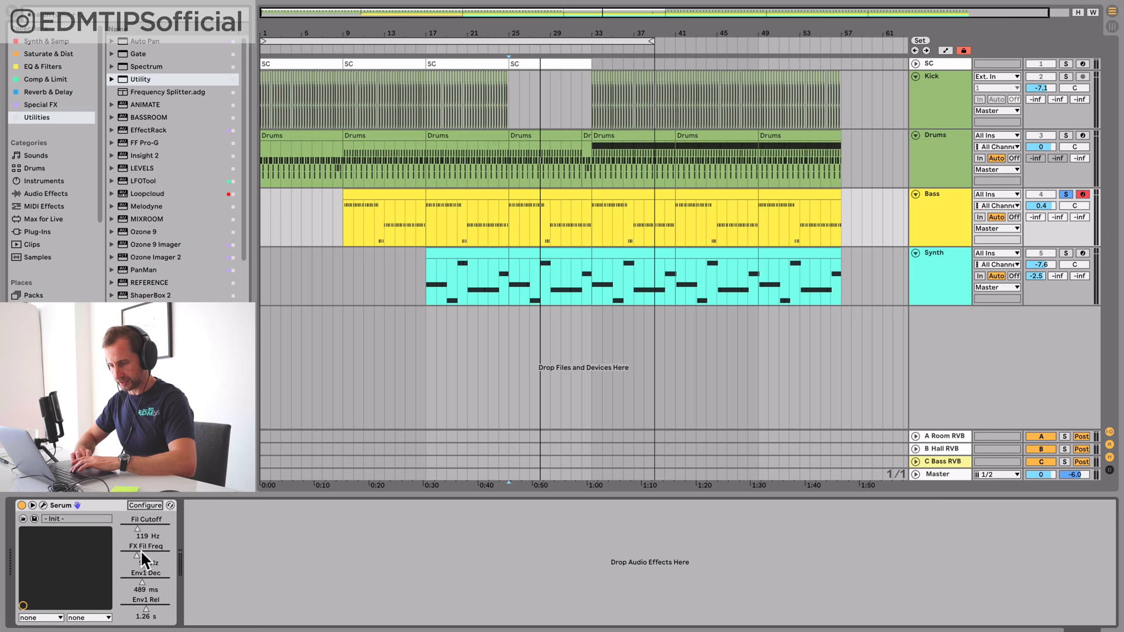
Draw rising automation for the four Bass Serum parameters into bar 33 and save
{"action": "right_click", "coordinate": [147, 572]}
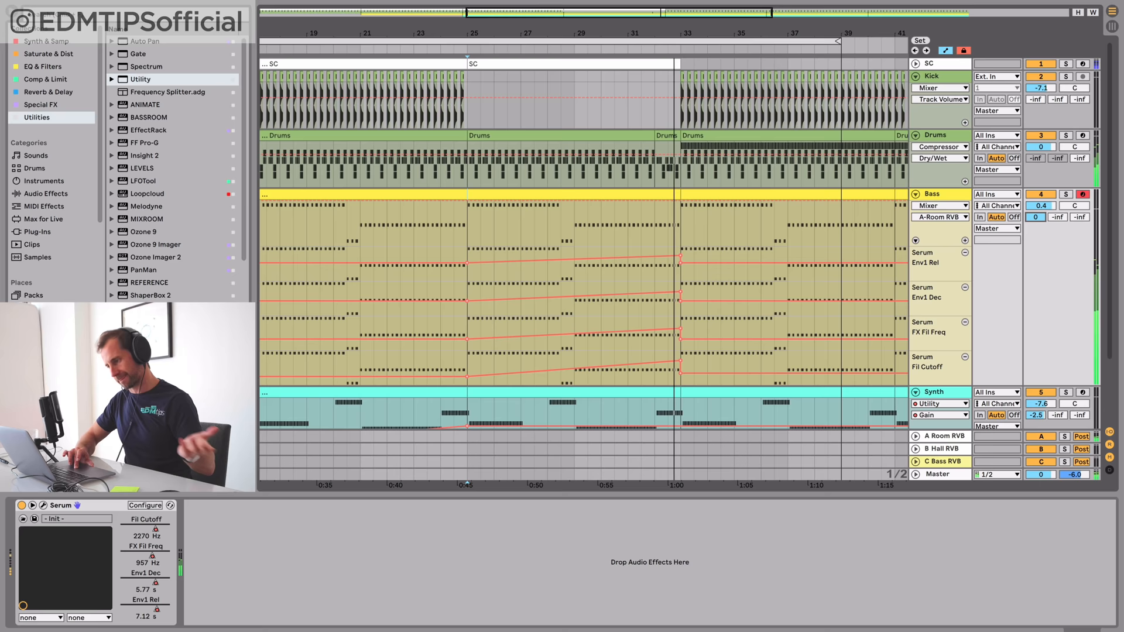
{"action": "key", "text": "cmd+s"}
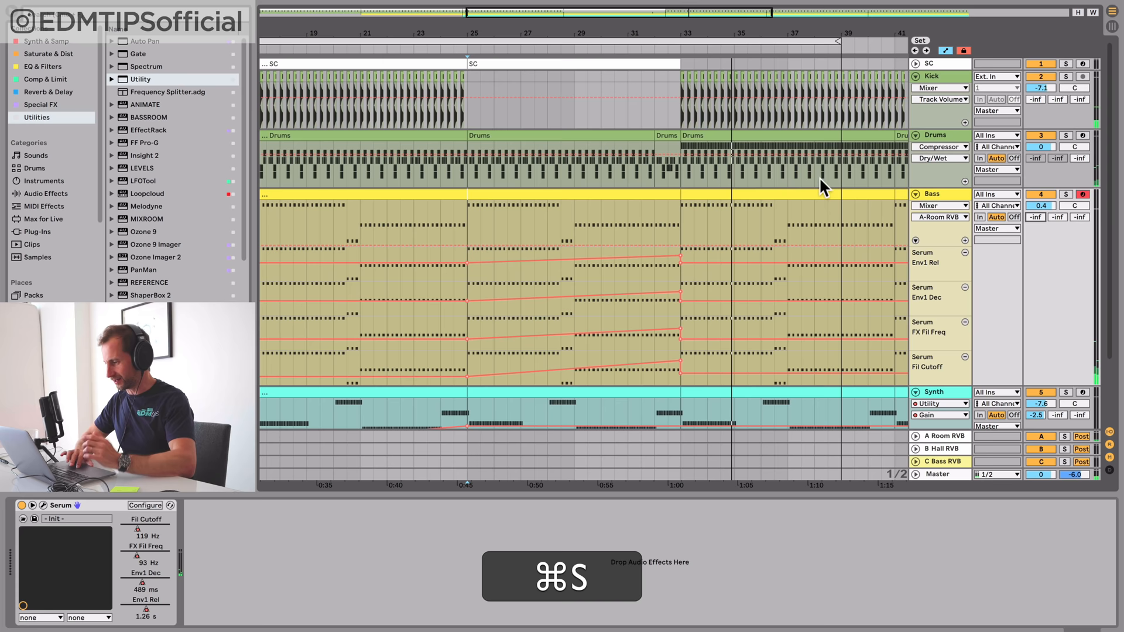
Reopen the Synth track's Serum plug-in window with Configure enabled
{"action": "left_click", "coordinate": [933, 253]}
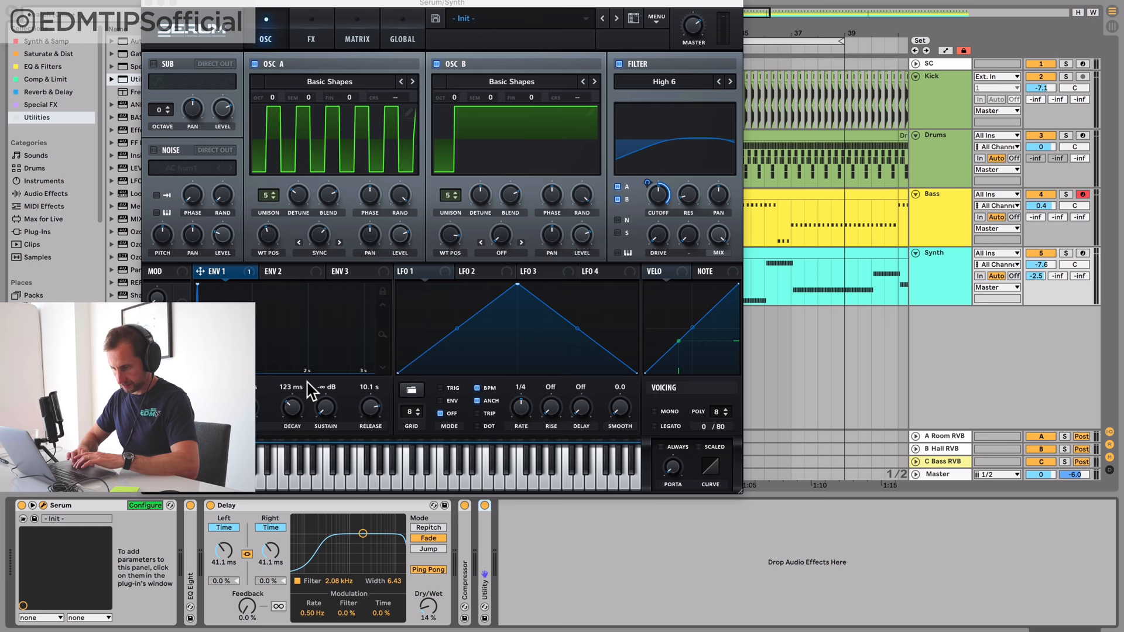
Adjust Serum envelopes and Delay, then raise the Synth track to about -3.3 dB
{"action": "left_click", "coordinate": [292, 405]}
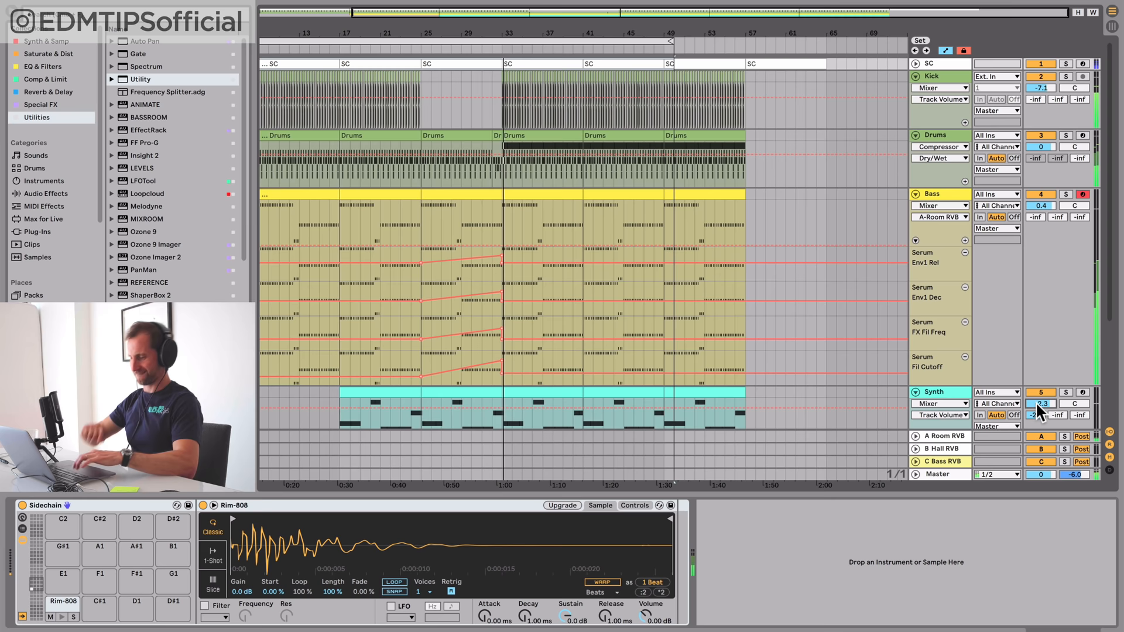
Fold all tracks compactly and expand only the Synth track's automation lanes
{"action": "key", "text": "cmd+s"}
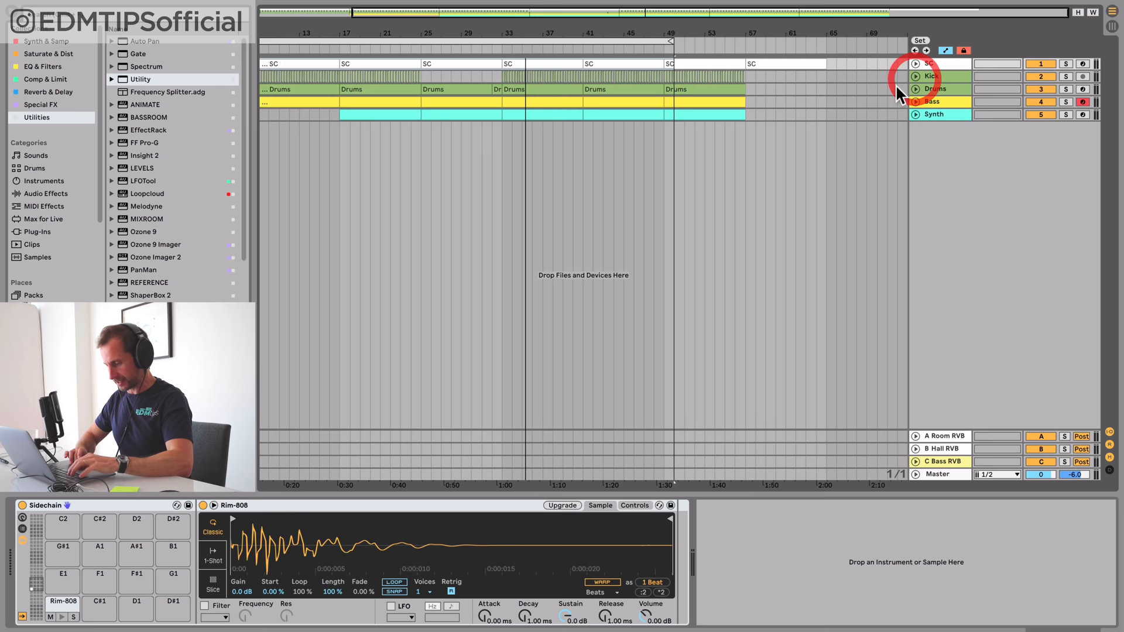
{"action": "left_click", "coordinate": [933, 113]}
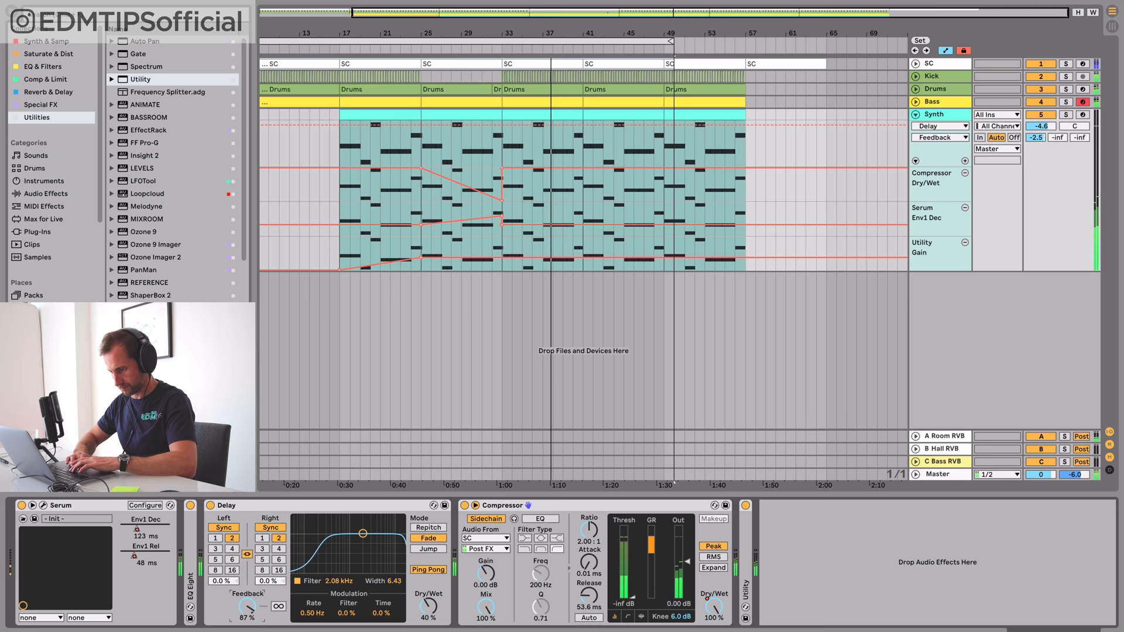
Select the delay's Sync parameter for automation and toggle the right channel's tempo sync
{"action": "left_click", "coordinate": [270, 528]}
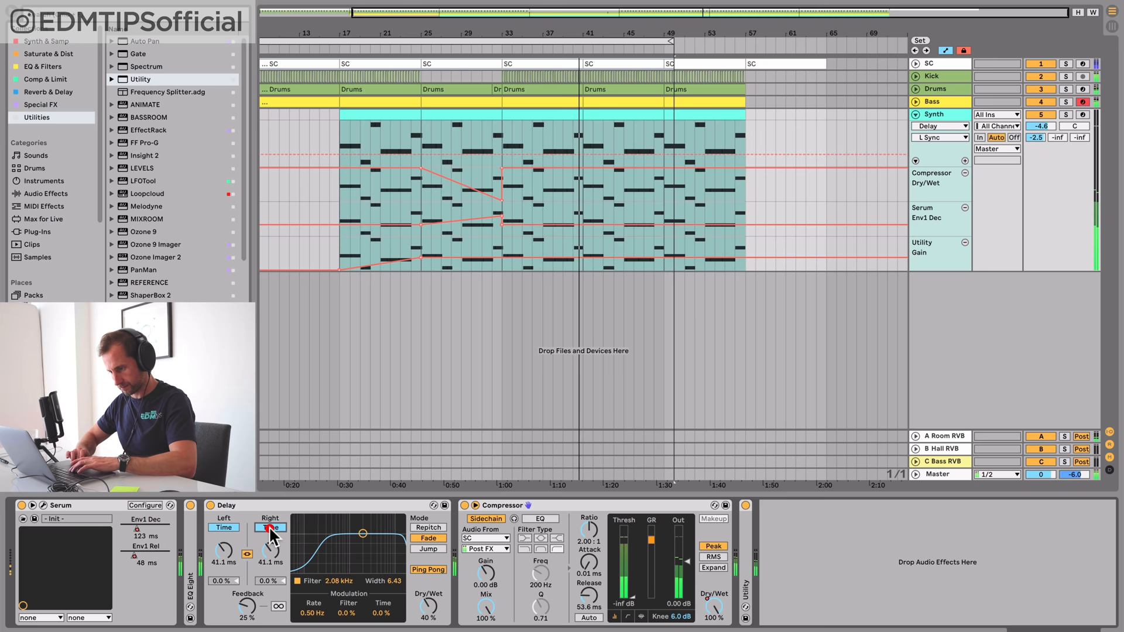
{"action": "left_click", "coordinate": [270, 528]}
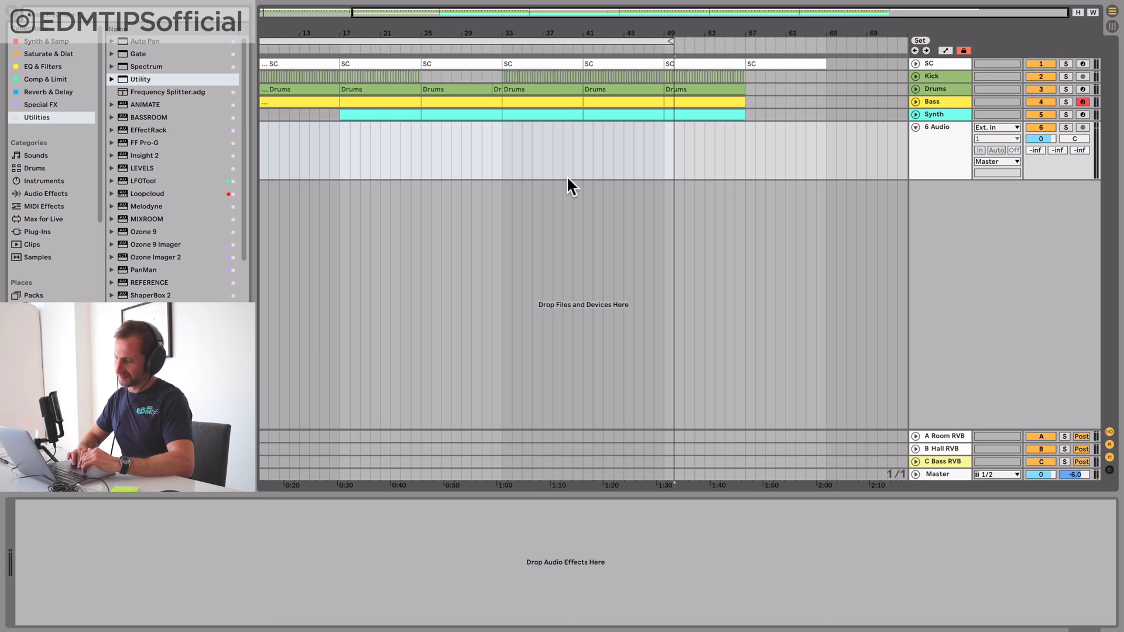
Browse to the Samples folder to pull the vinyl noisy crackle file onto the new track
{"action": "scroll", "scroll_direction": "down", "scroll_amount": 3}
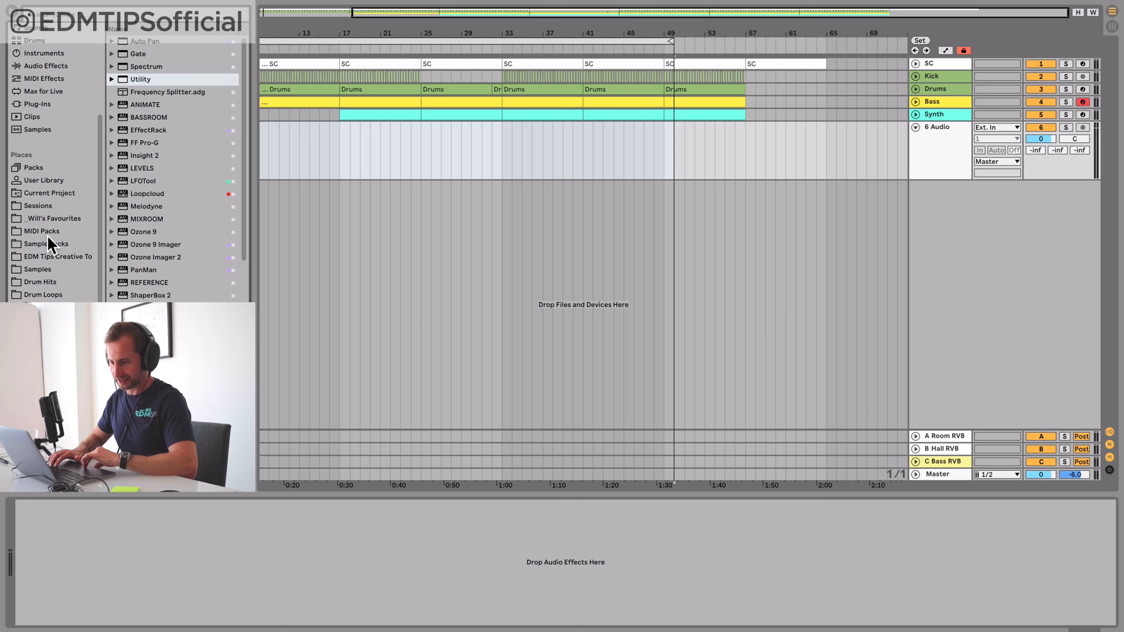
{"action": "left_click", "coordinate": [36, 270]}
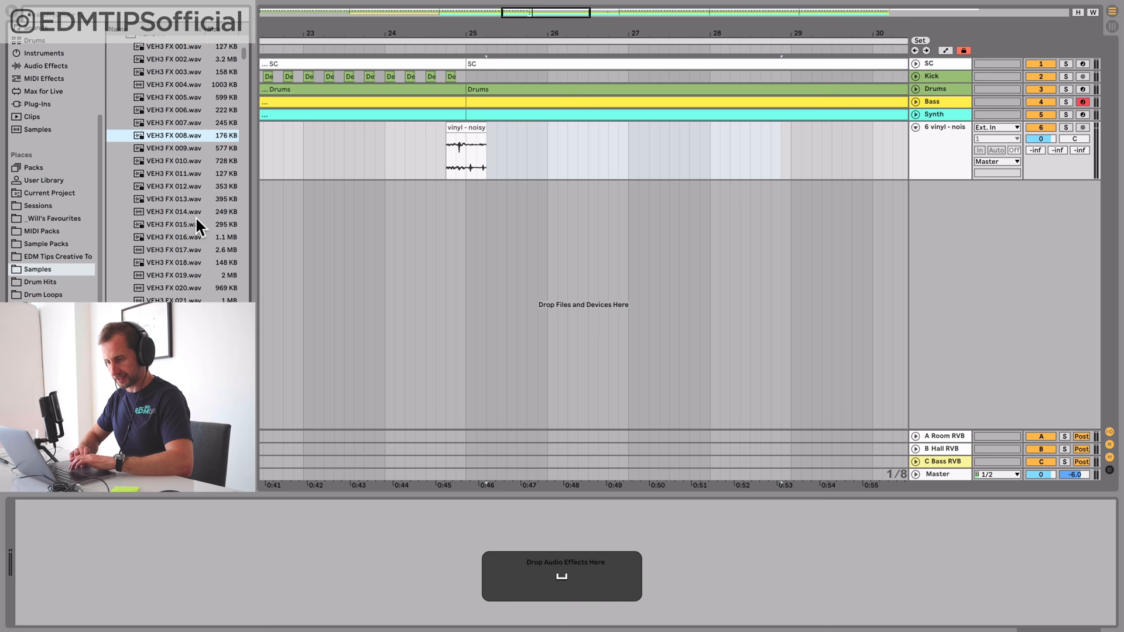
Place SnapCracklePop.wav from Current Project right after the vinyl crackle clip past bar 25
{"action": "left_click", "coordinate": [42, 231]}
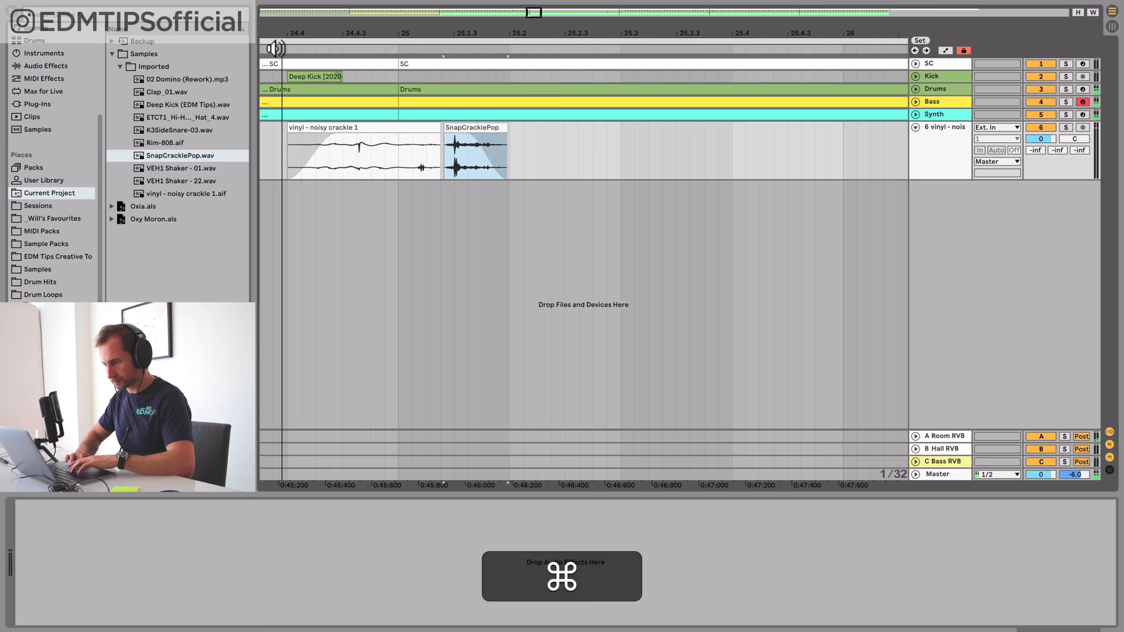
Add an Echo from Reverb & Delay to the vinyl-noise track with 1/8 Dotted, Feedback 90%, Dry/Wet 70%
{"action": "left_click", "coordinate": [45, 193]}
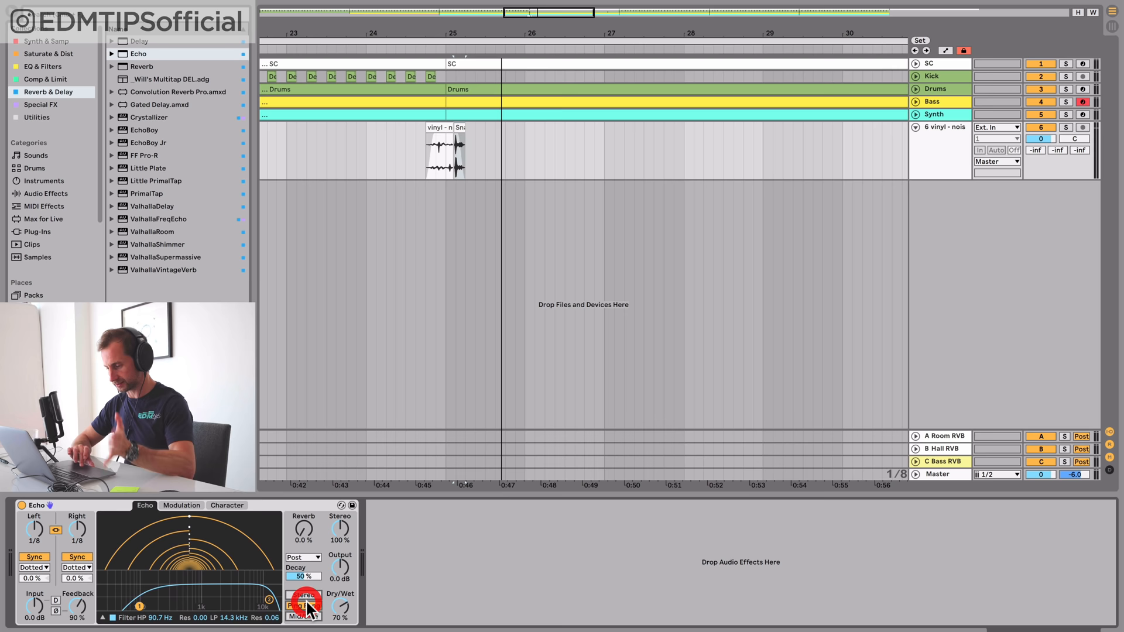
{"action": "left_click", "coordinate": [303, 604]}
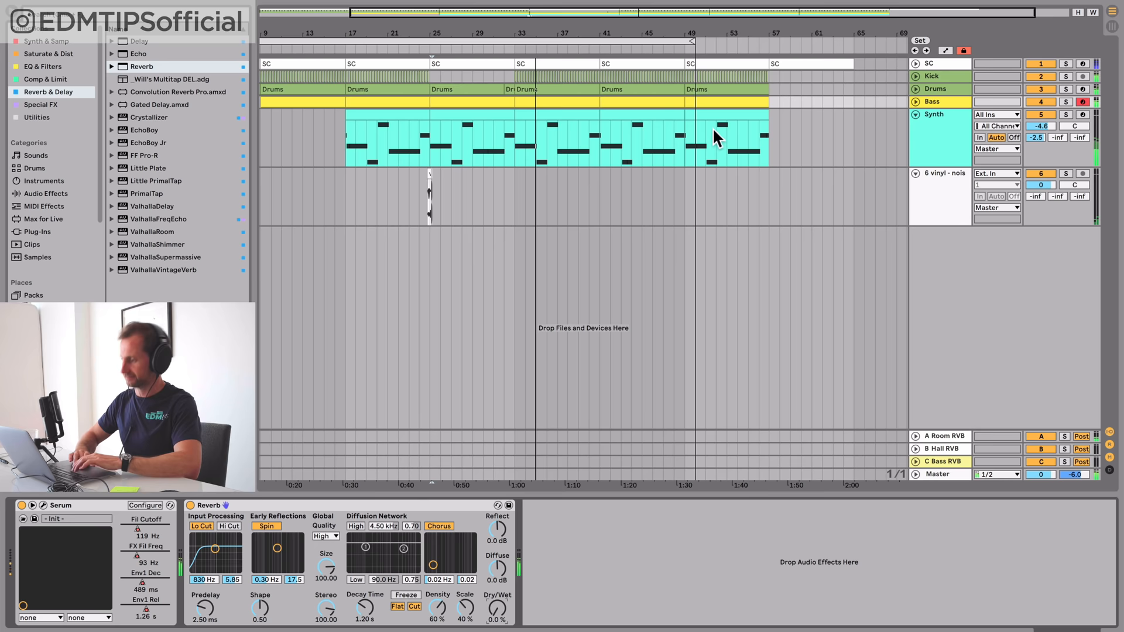
{"action": "mouse_move", "coordinate": [674, 129]}
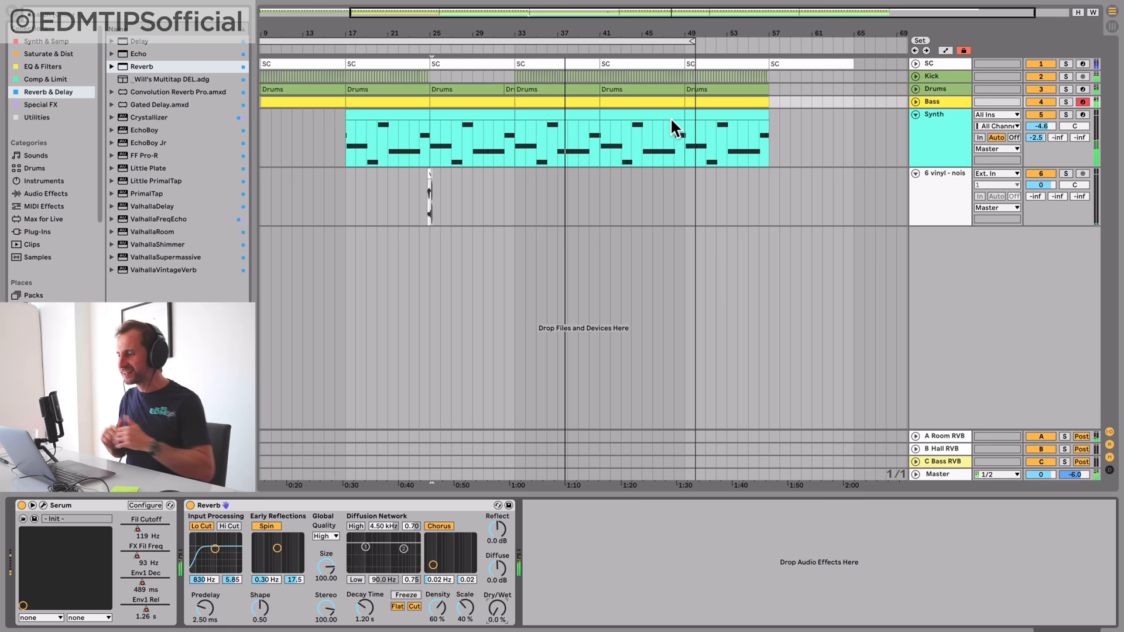